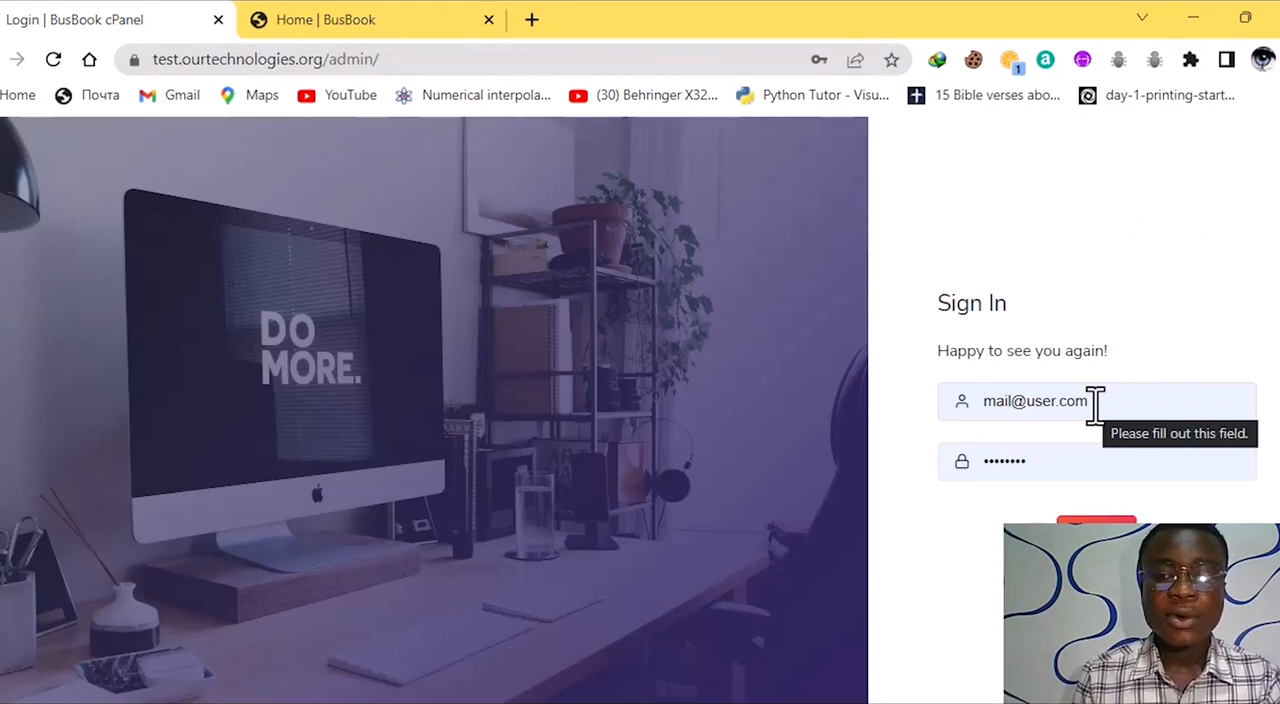
Sign in to the BusBook admin cPanel and view its zeroed sales statistics dashboard
click(1050, 401)
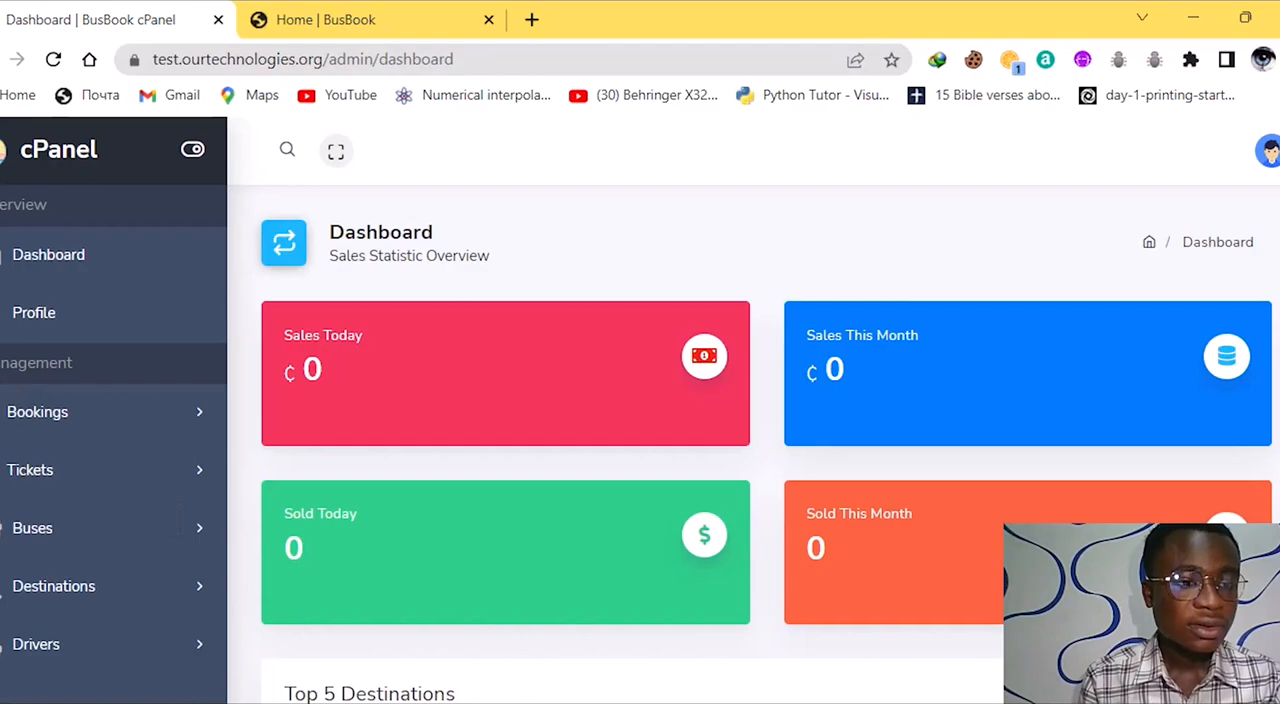
mouse_move(30, 470)
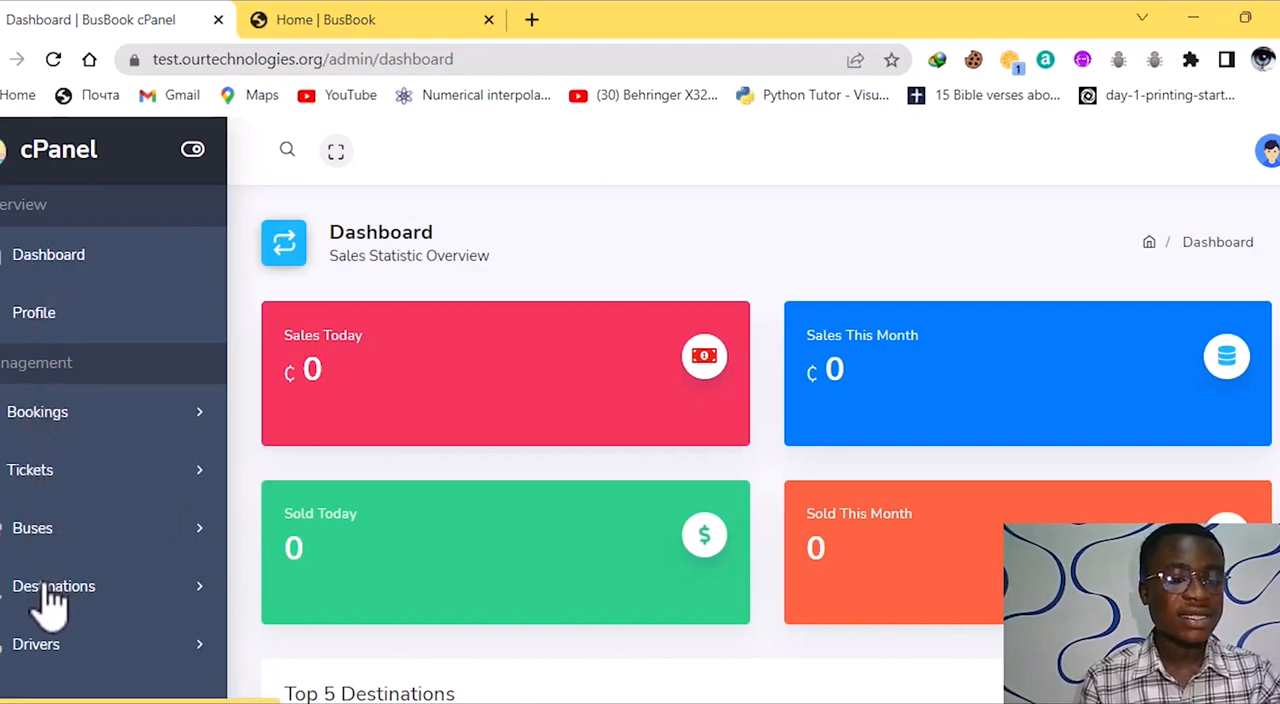
Review the five admin bookings and the ticket inventory, then switch to the customer home page
click(37, 411)
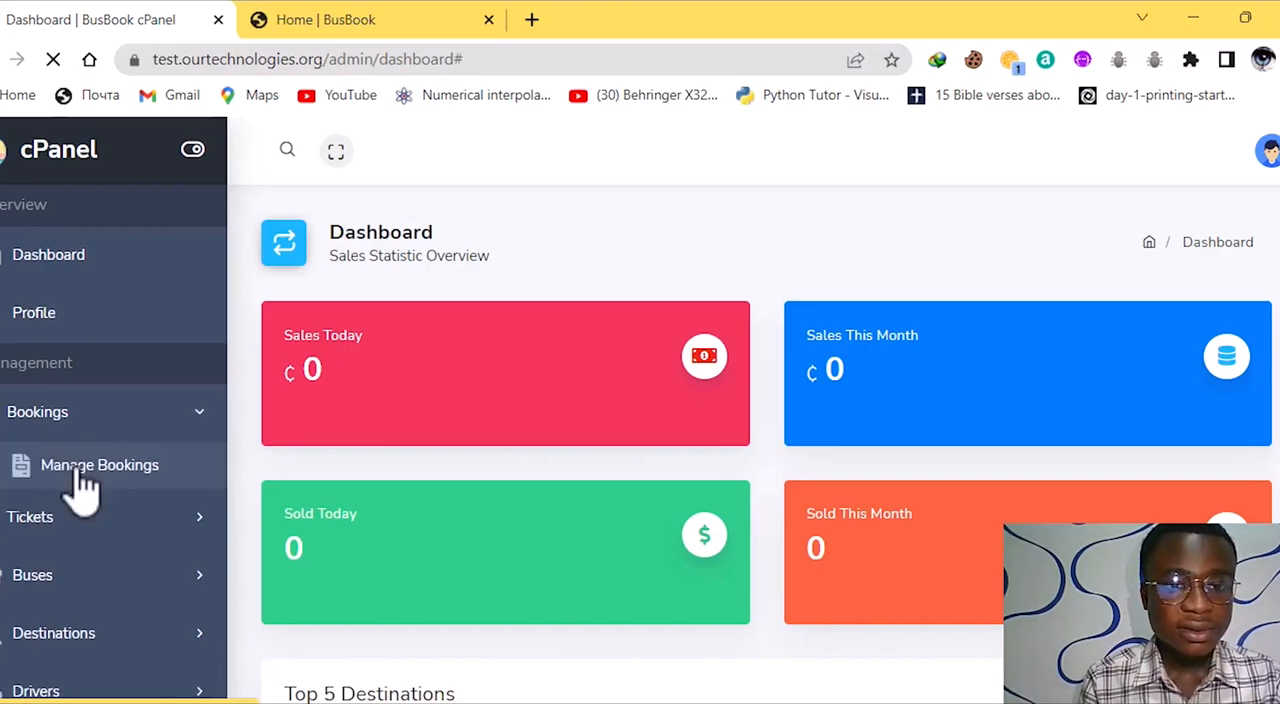
click(99, 464)
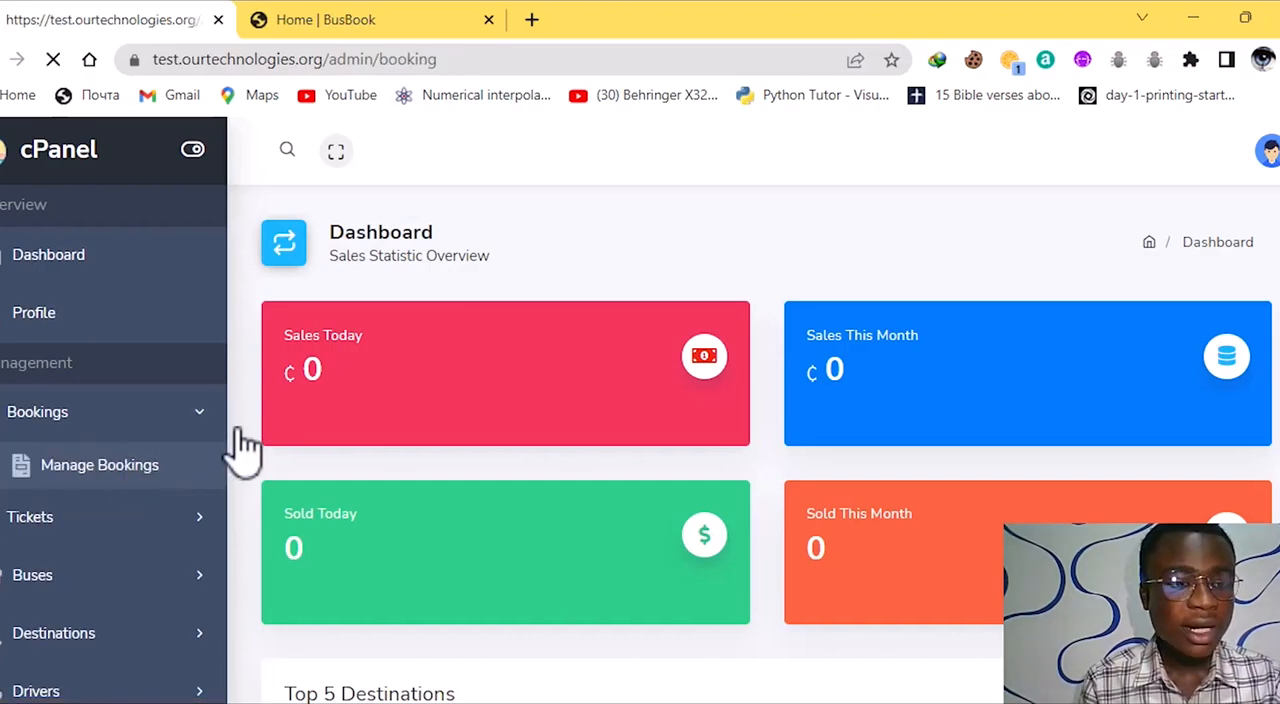
click(99, 464)
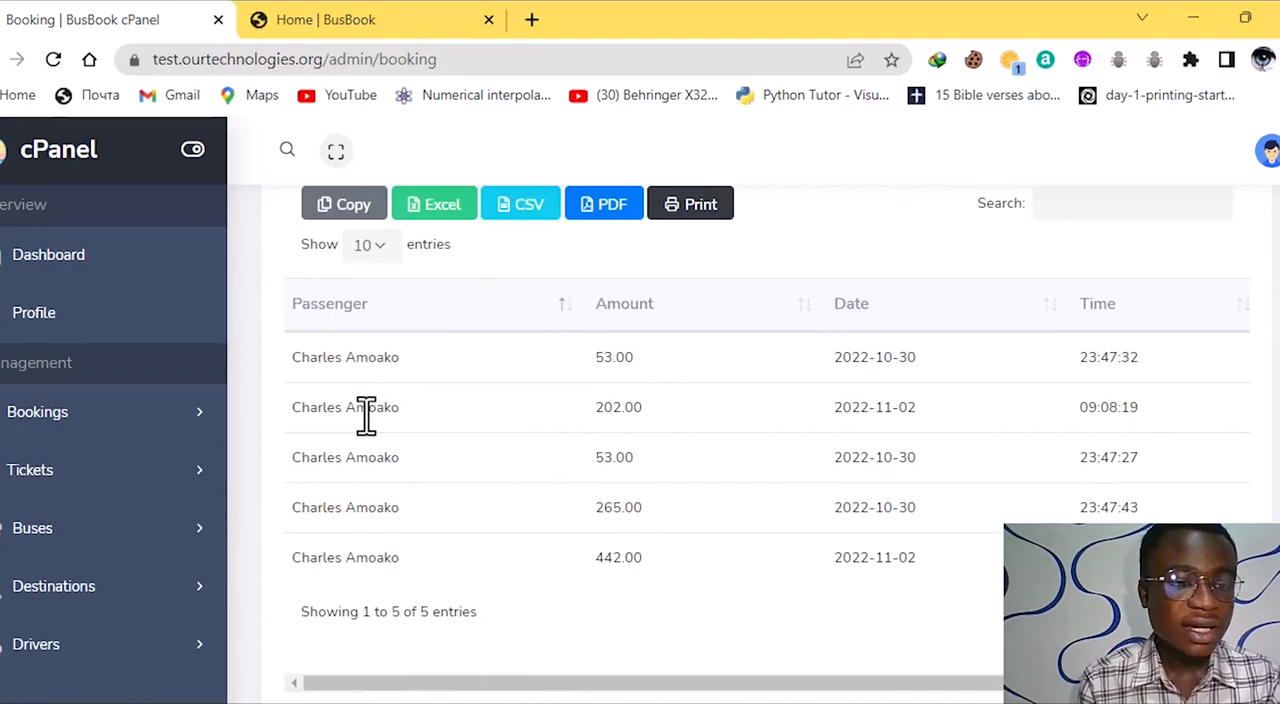
click(30, 469)
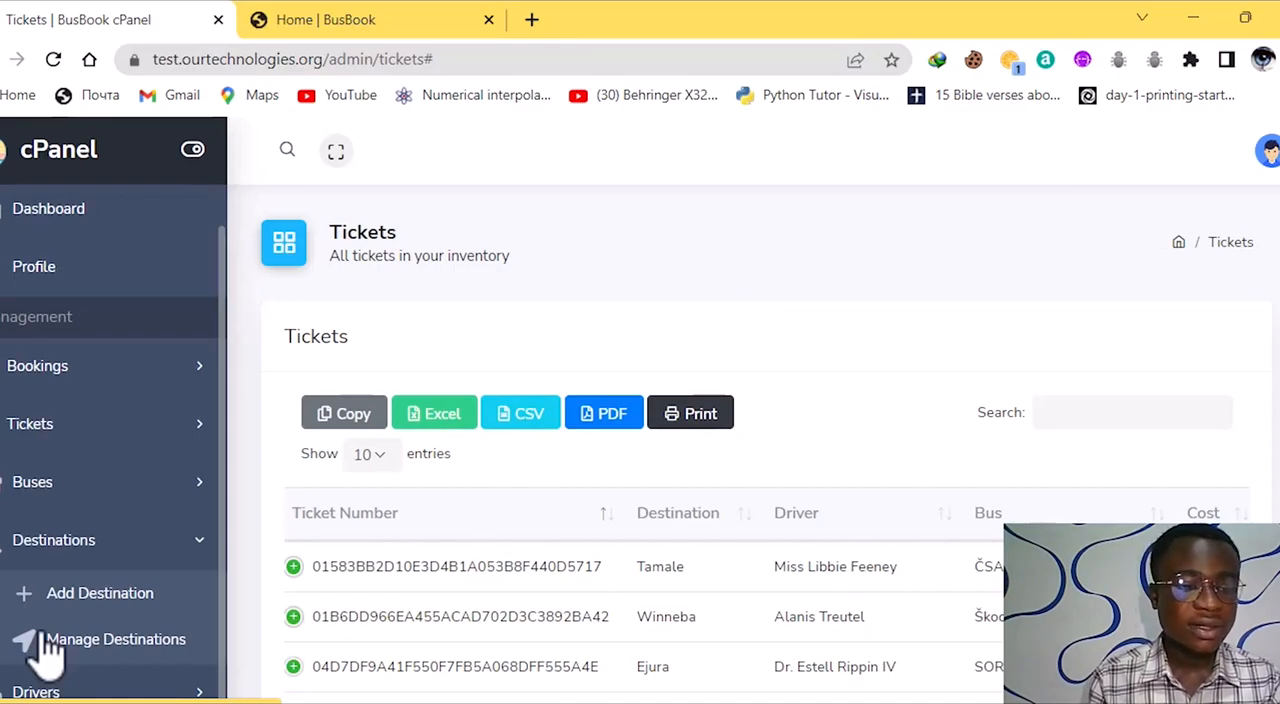
mouse_move(100, 593)
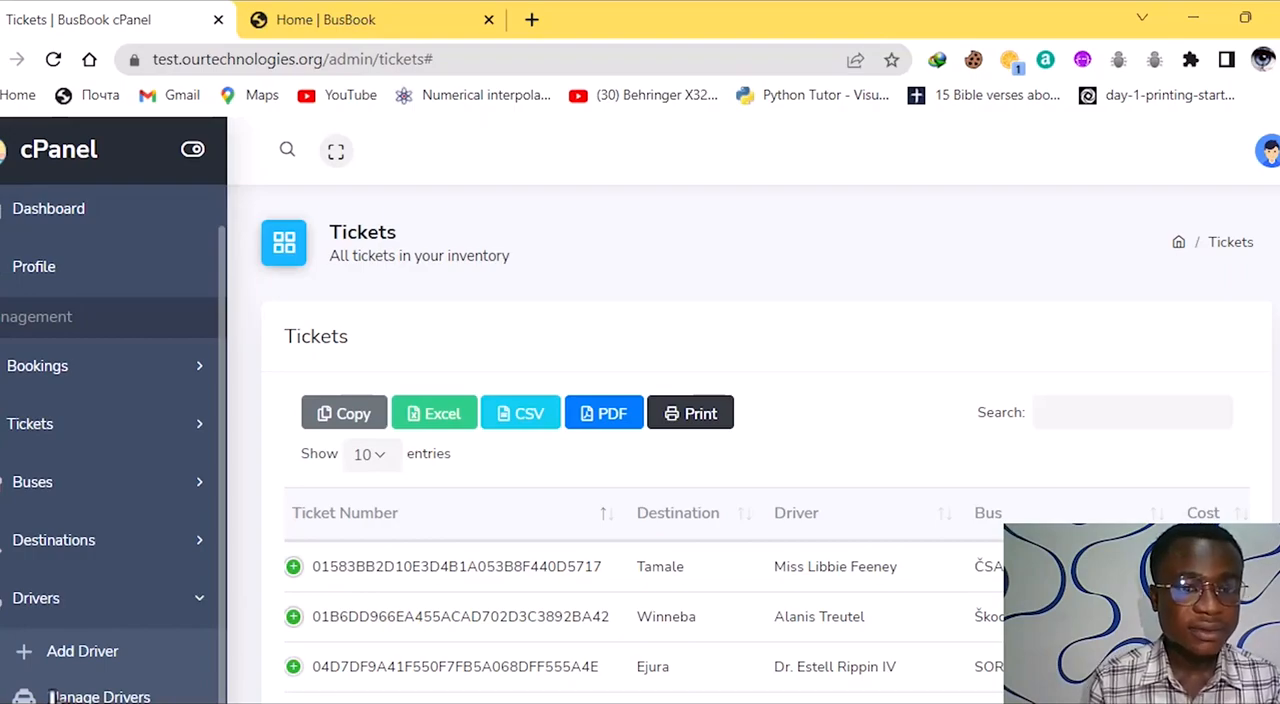
click(370, 19)
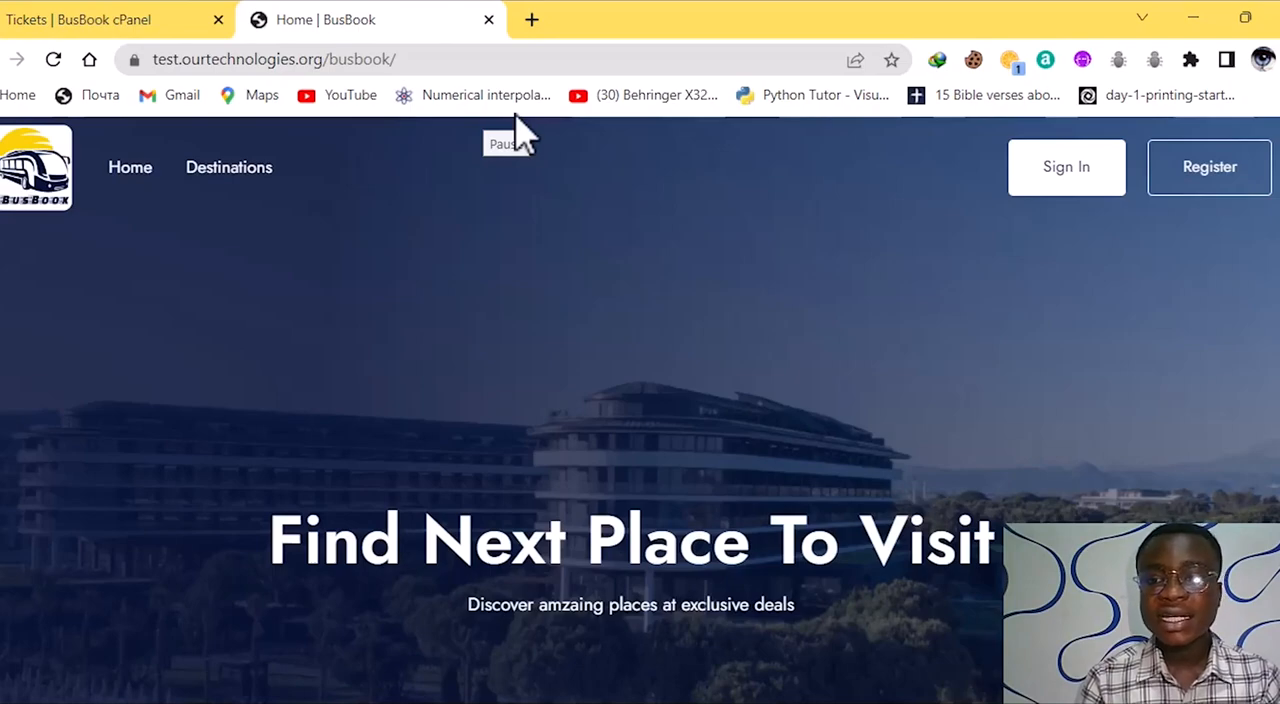
Scroll through the customer sign-up form, then return to the prefilled customer sign-in page
click(1066, 167)
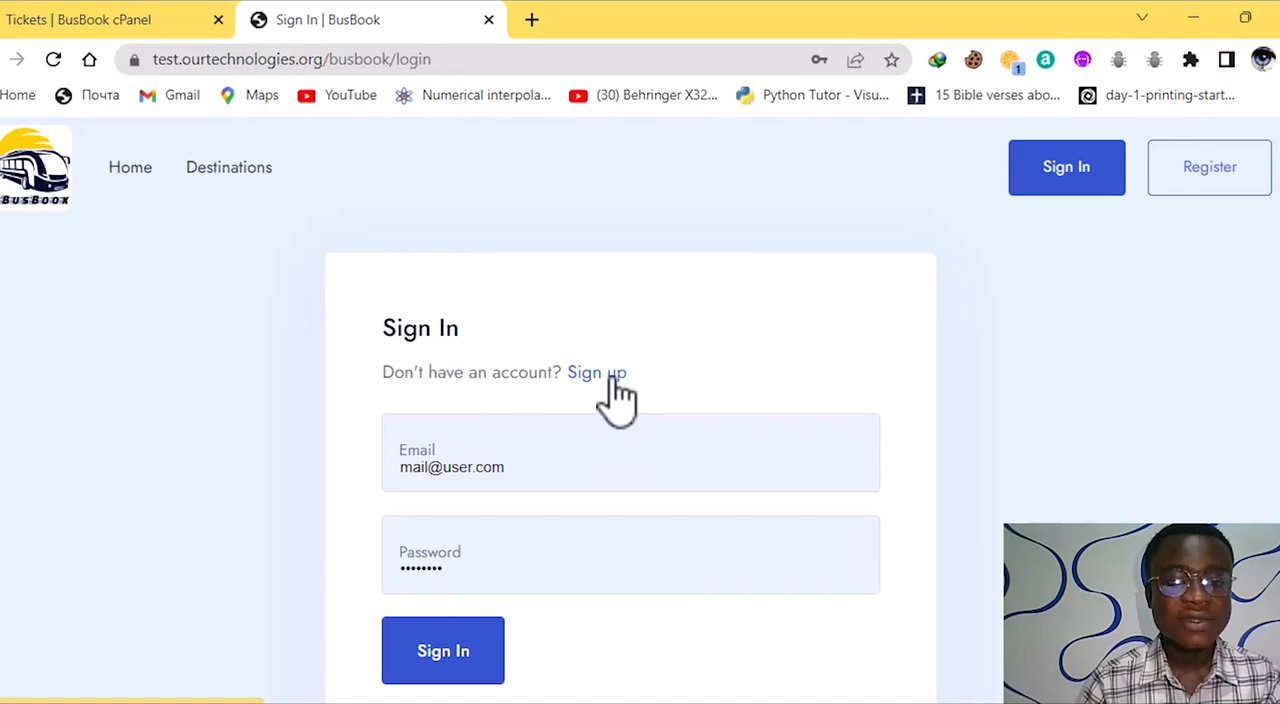
click(597, 372)
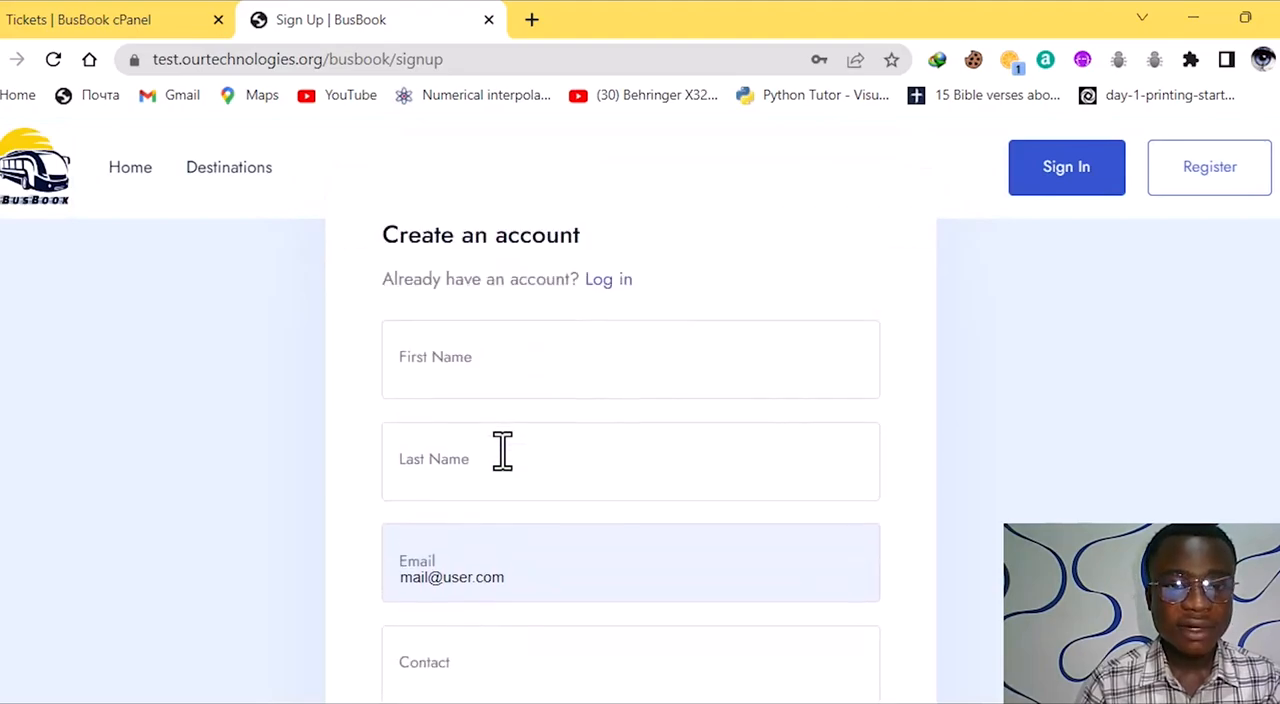
scroll(down, 3)
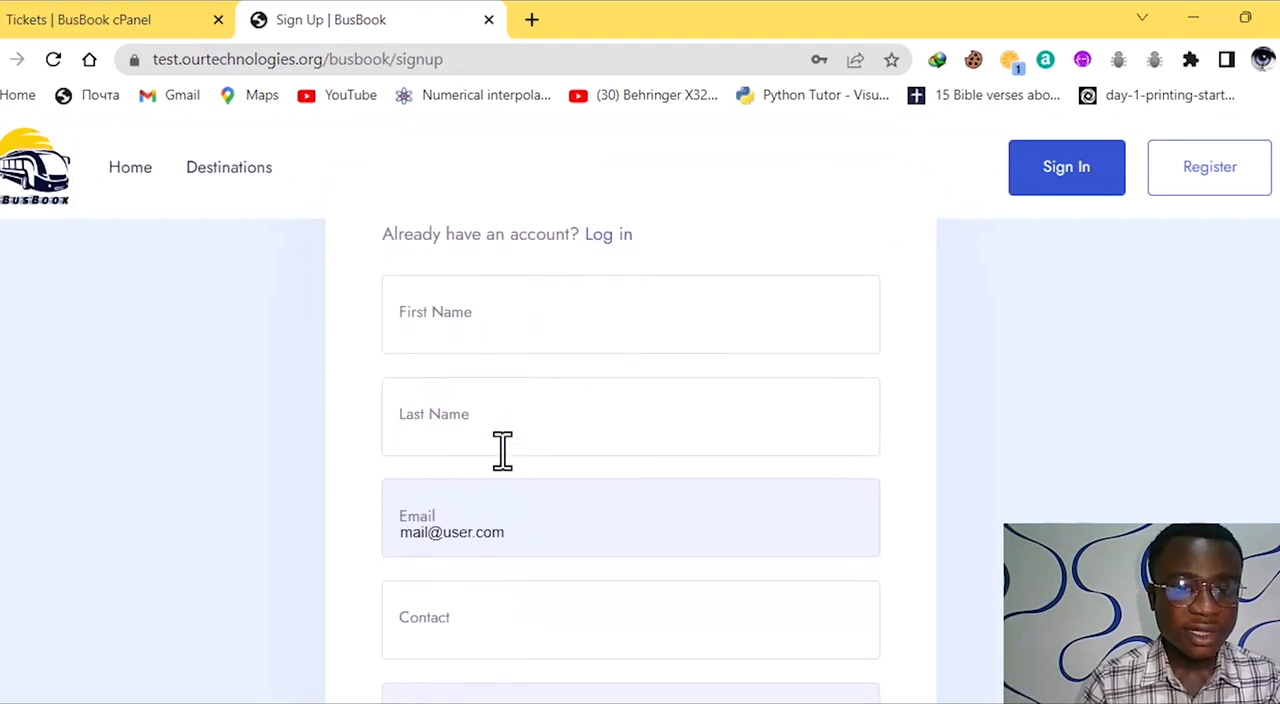
scroll(down, 3)
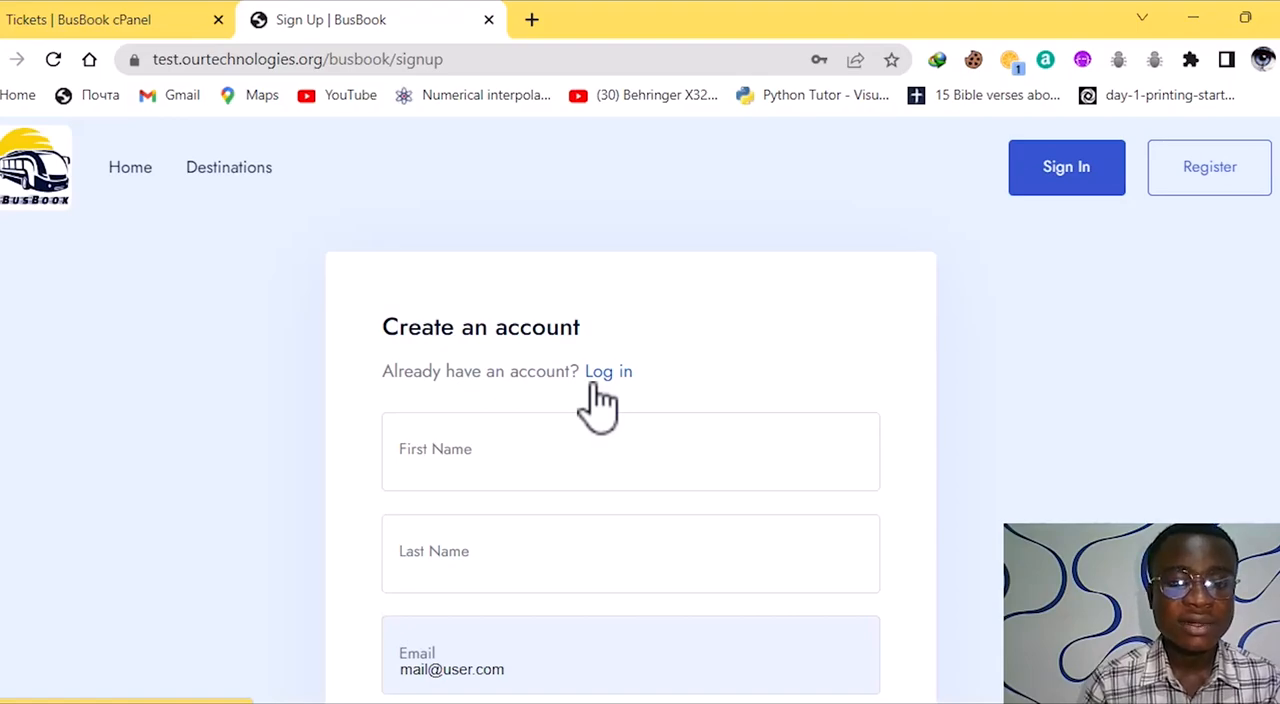
click(608, 371)
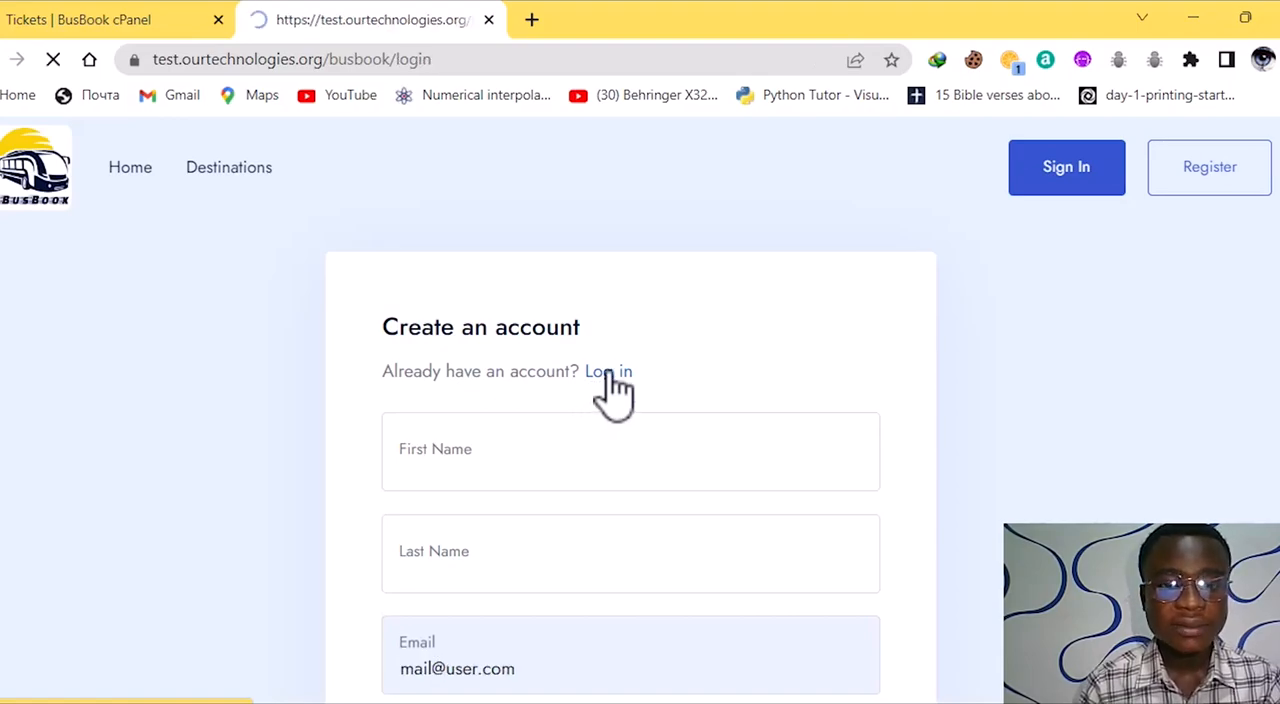
click(608, 371)
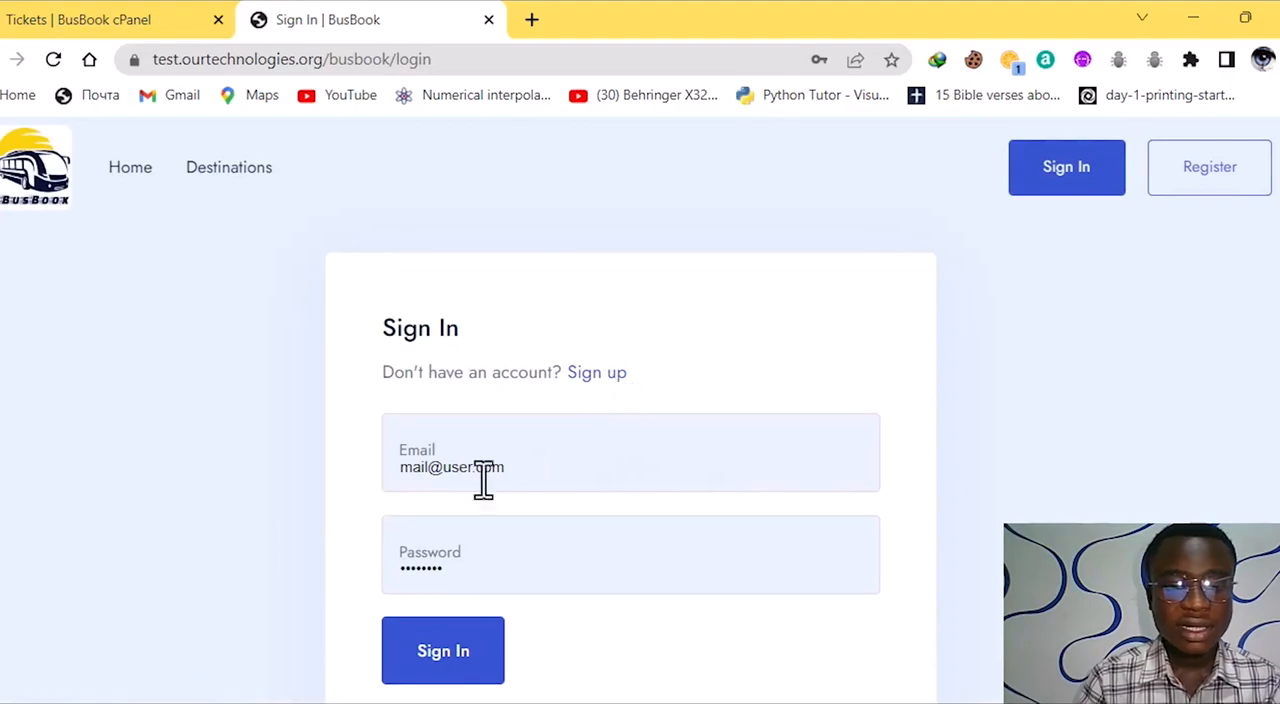
Sign in as the customer and scroll the Destinations trip cards with dates, routes and prices
click(443, 650)
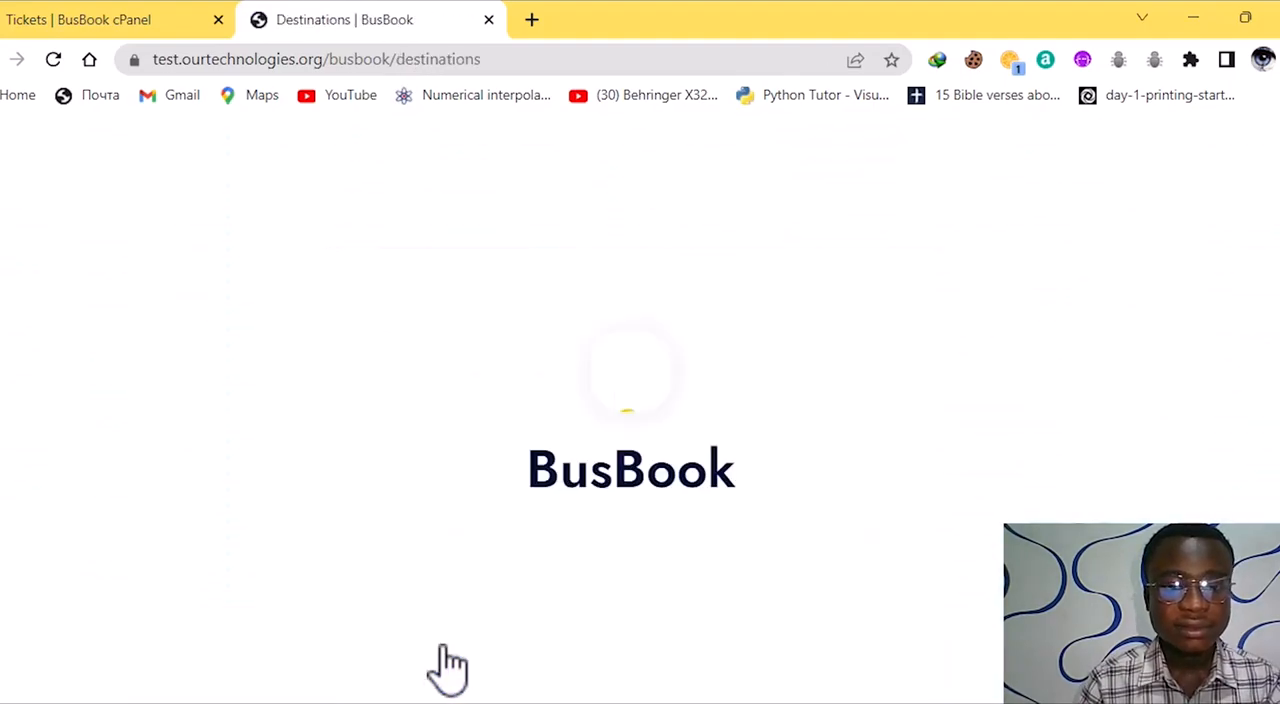
mouse_move(573, 597)
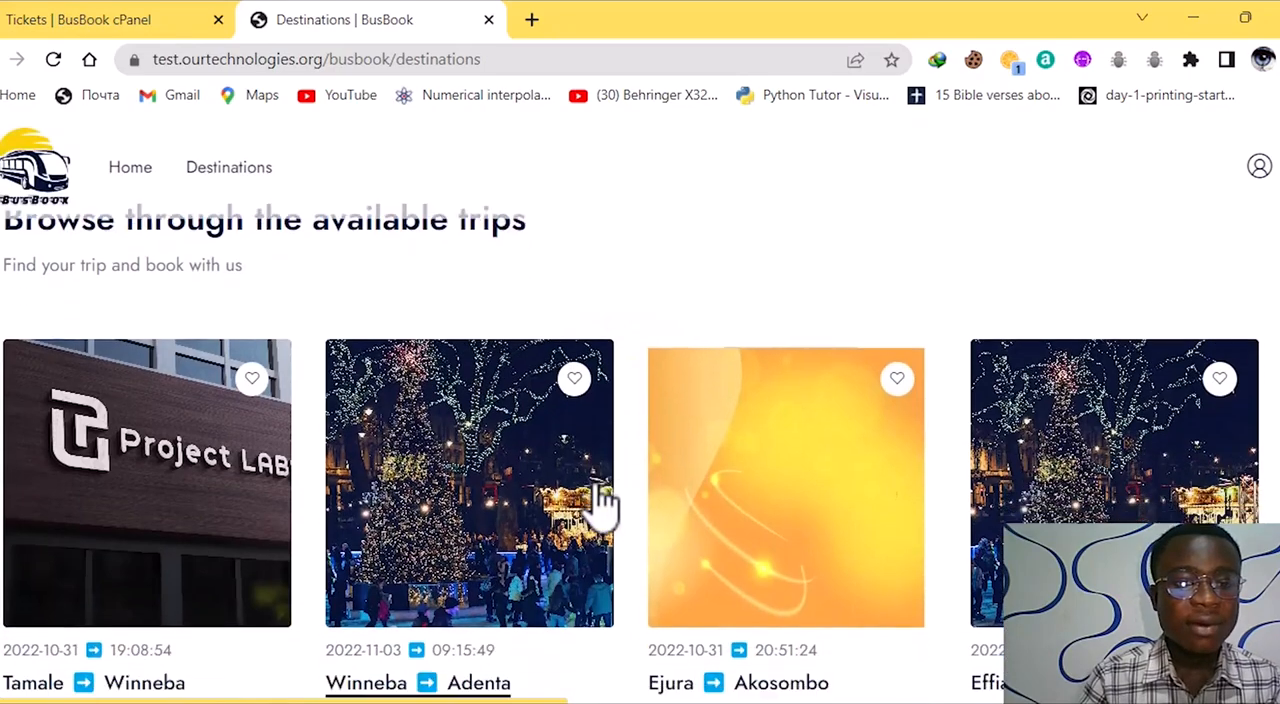
scroll(down, 3)
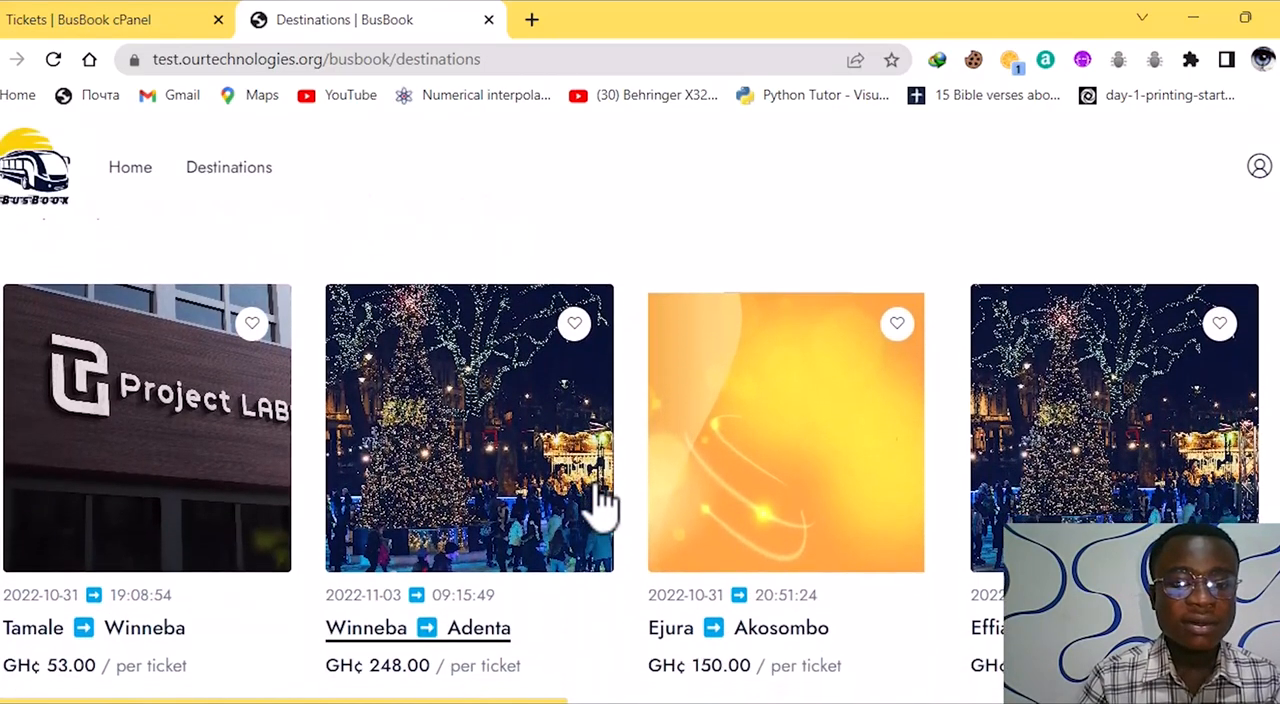
scroll(down, 3)
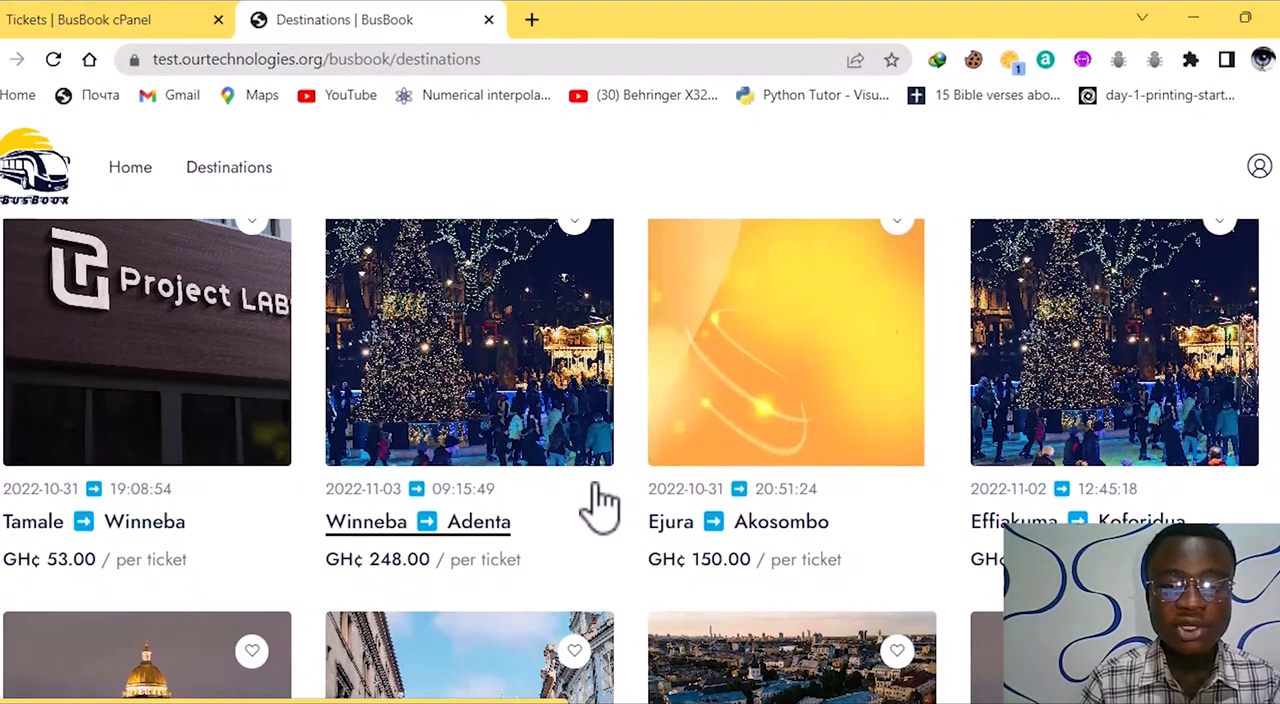
scroll(down, 3)
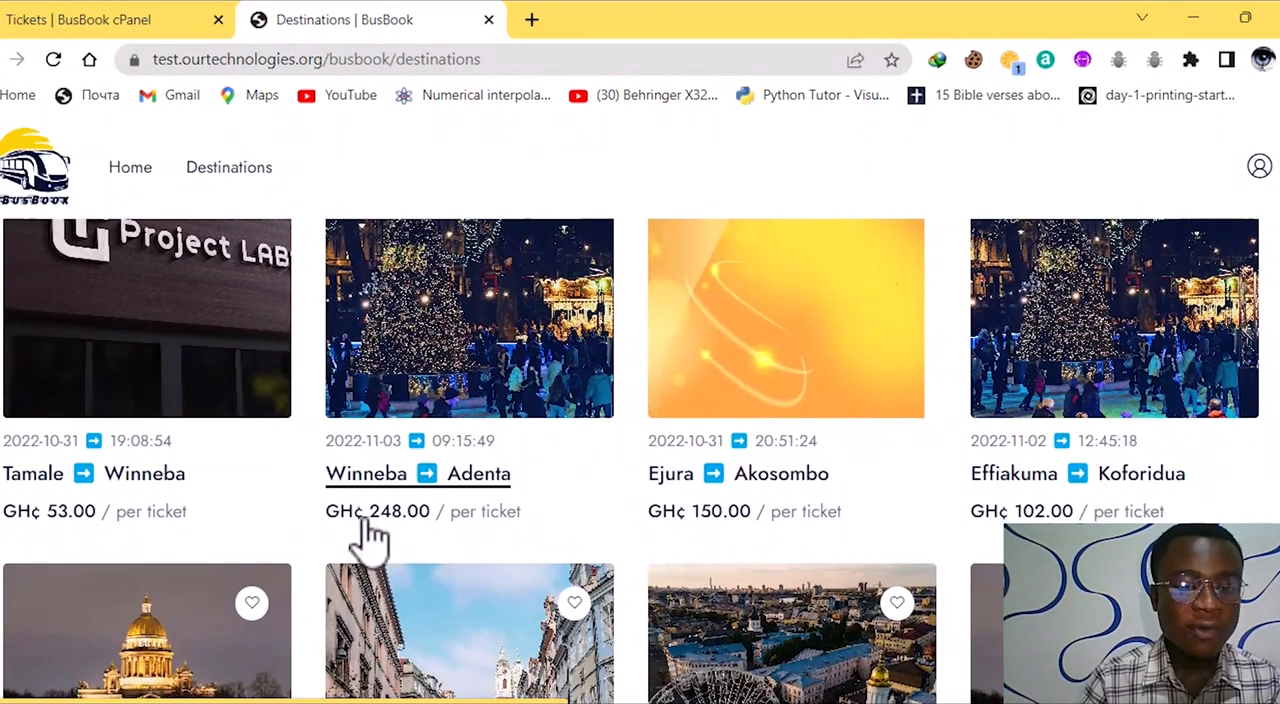
mouse_move(745, 540)
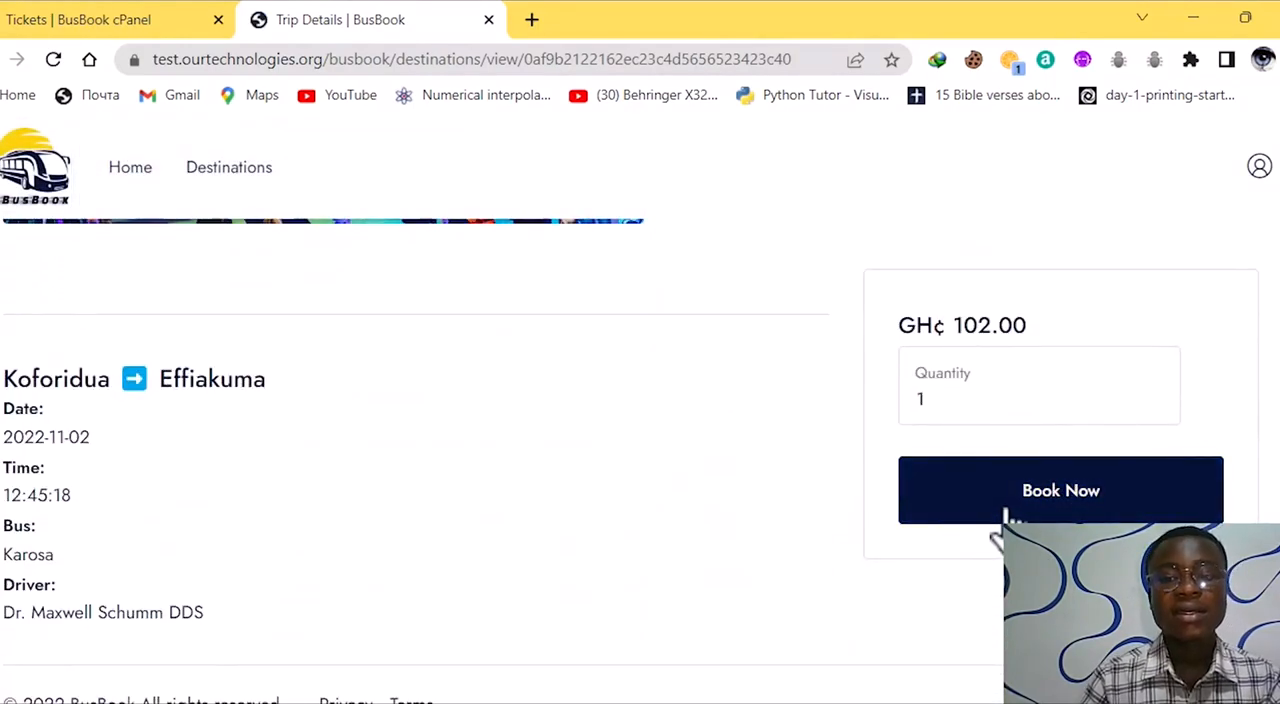
mouse_move(235, 620)
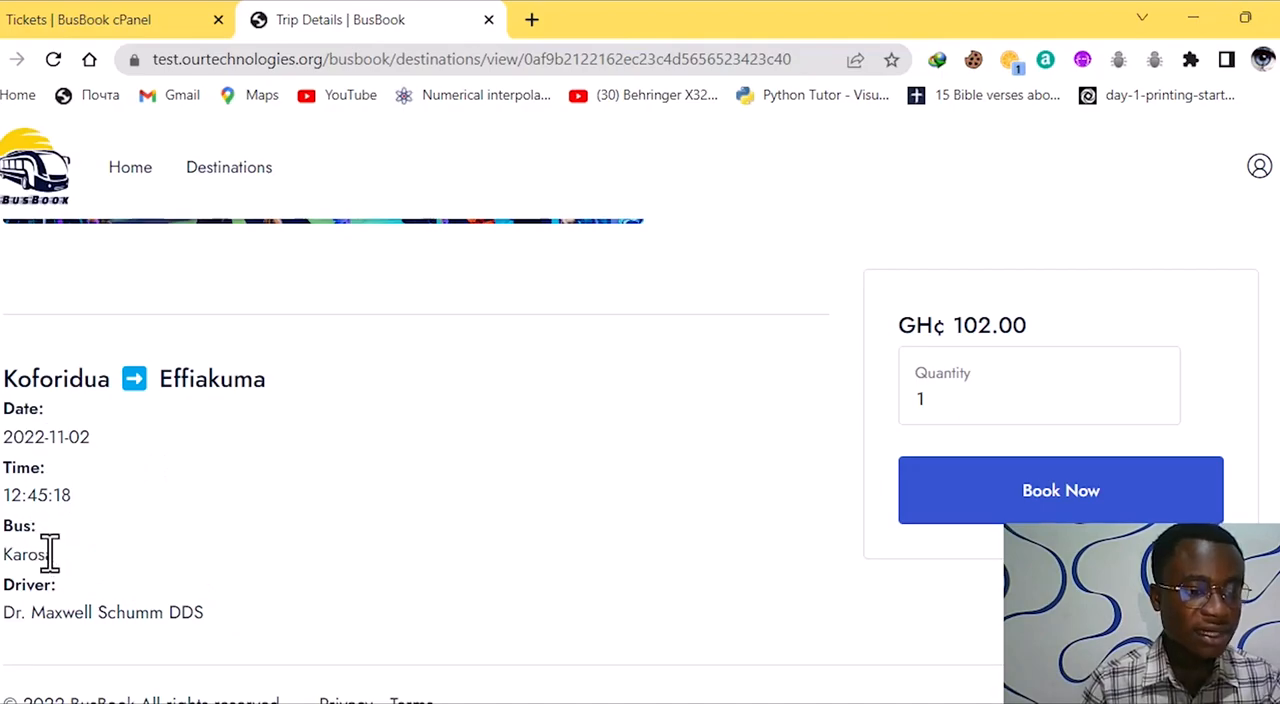
mouse_move(888, 488)
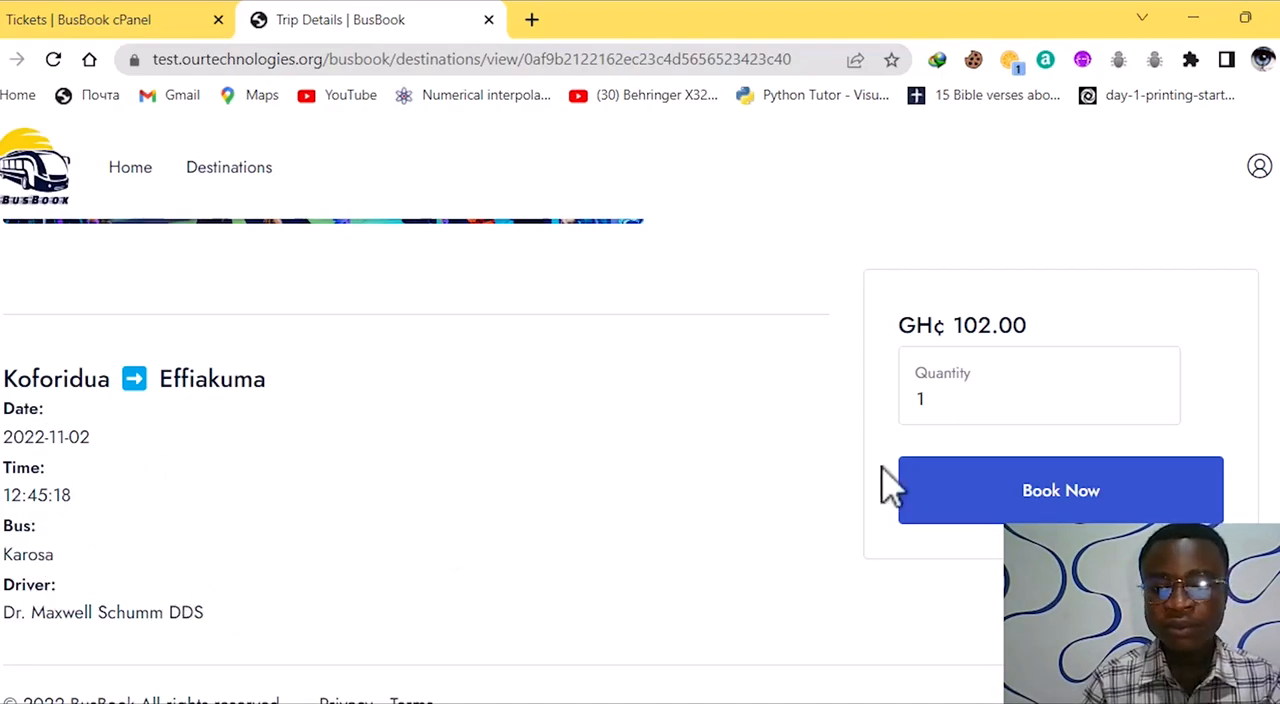
Enter a quantity of 10 and submit the Koforidua–Effiakuma booking for 2022-11-02
click(1038, 398)
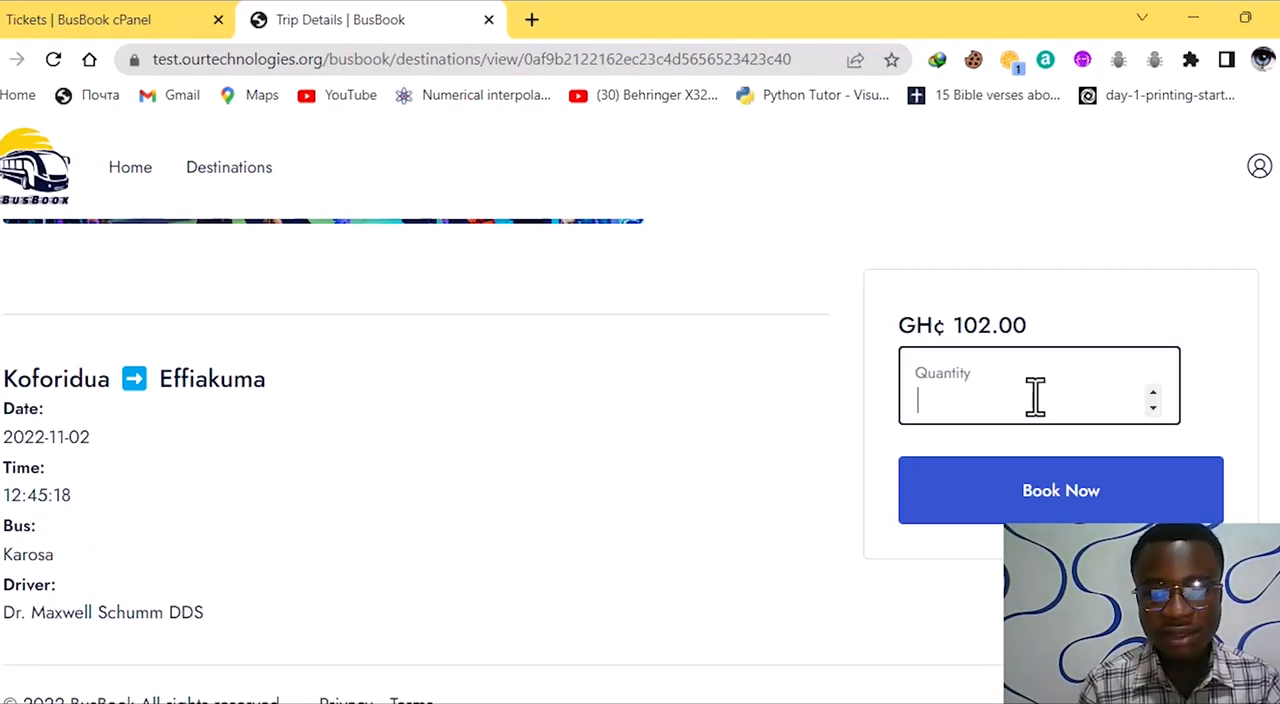
text(10)
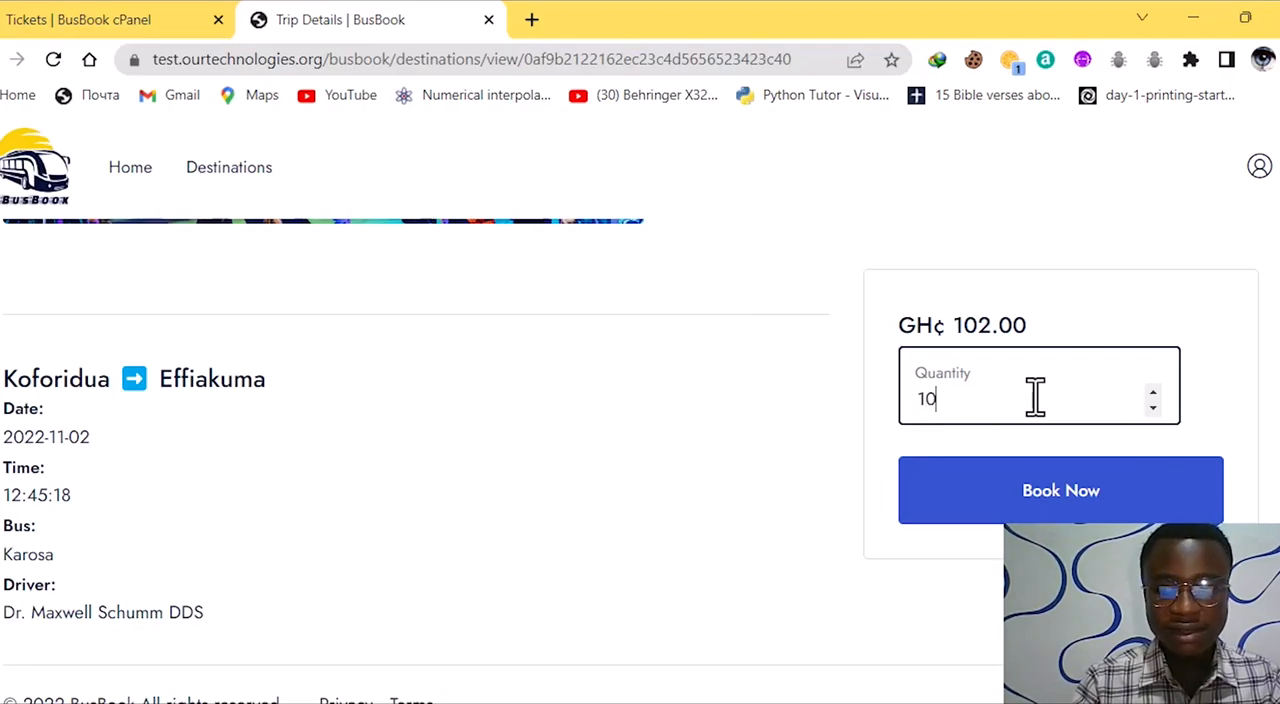
click(1060, 490)
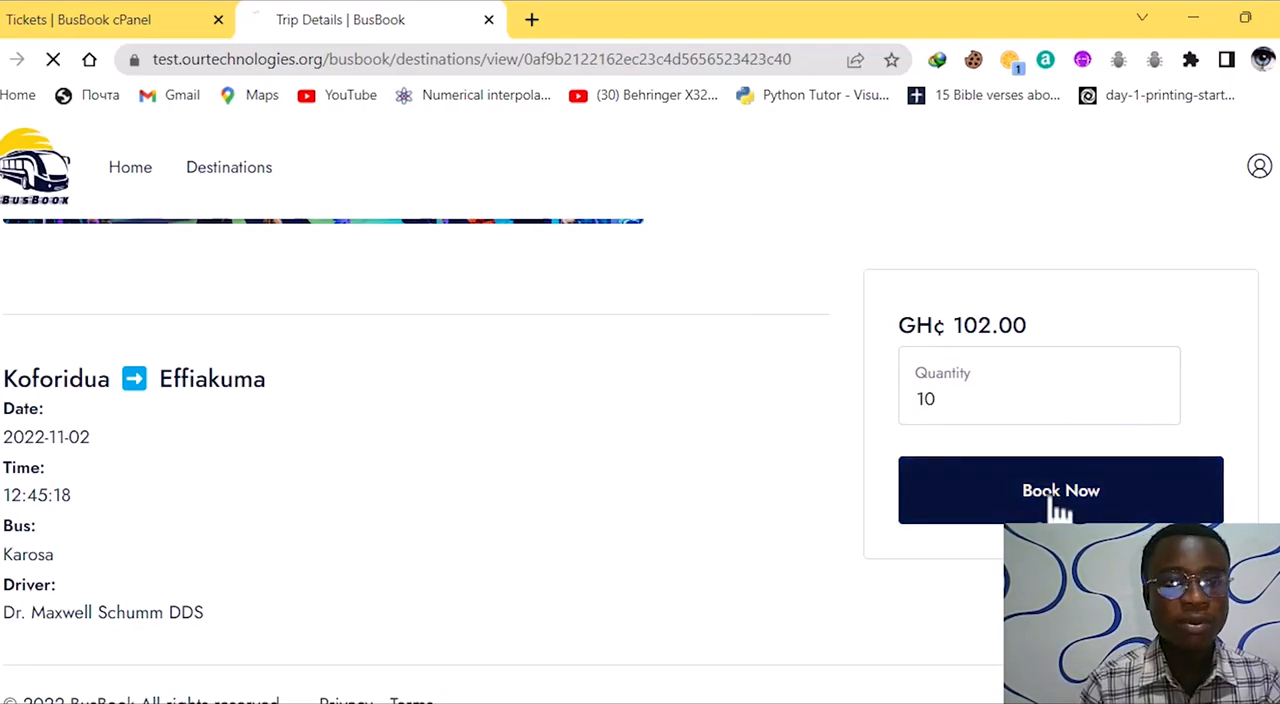
click(1060, 490)
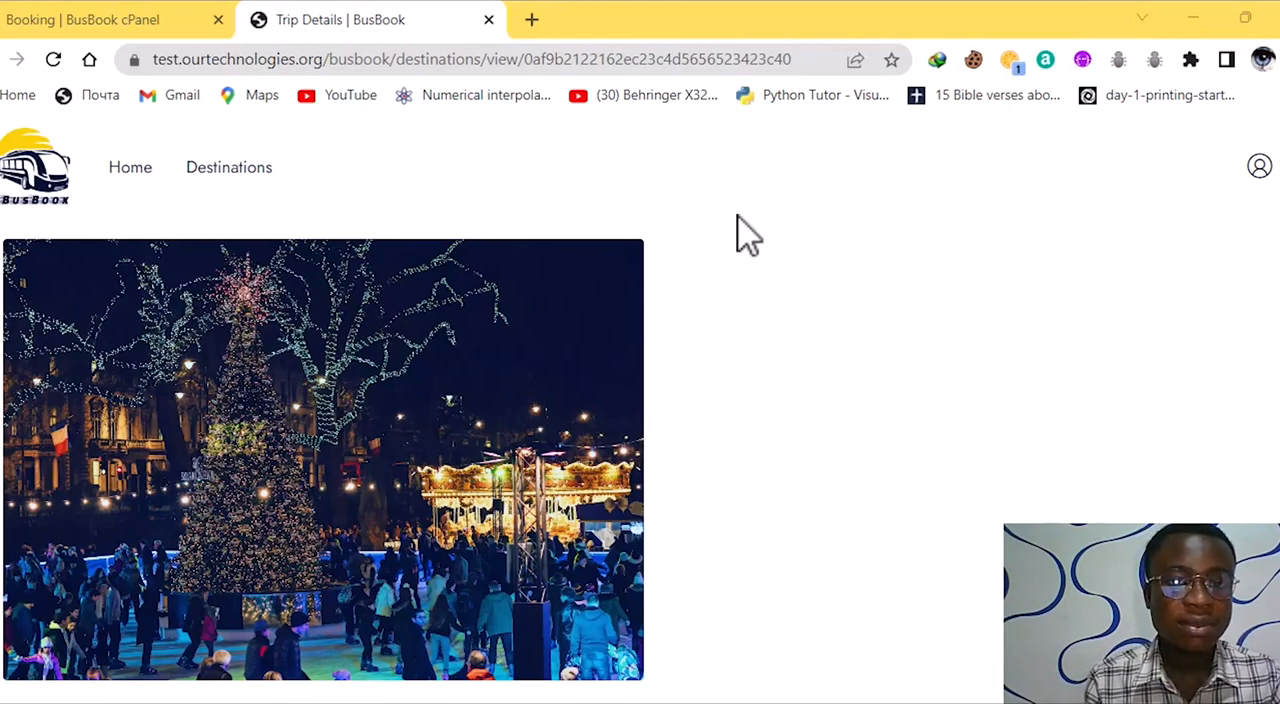
mouse_move(612, 155)
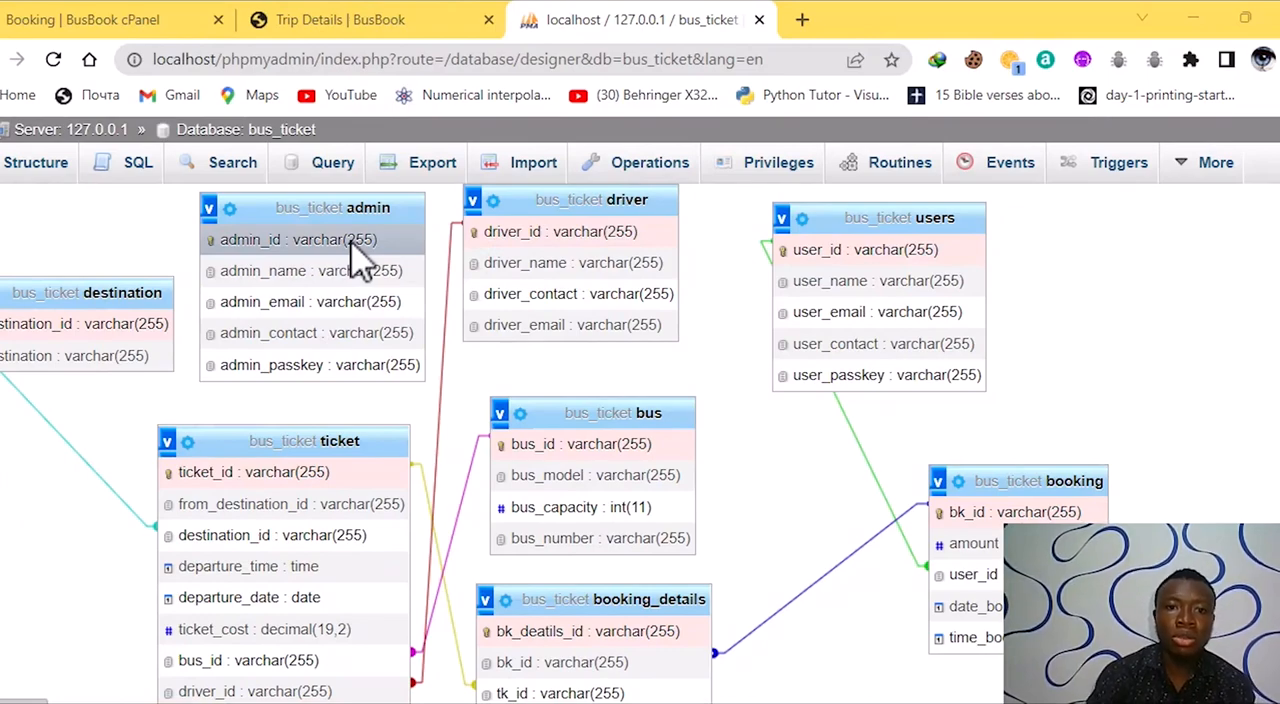
mouse_move(430, 210)
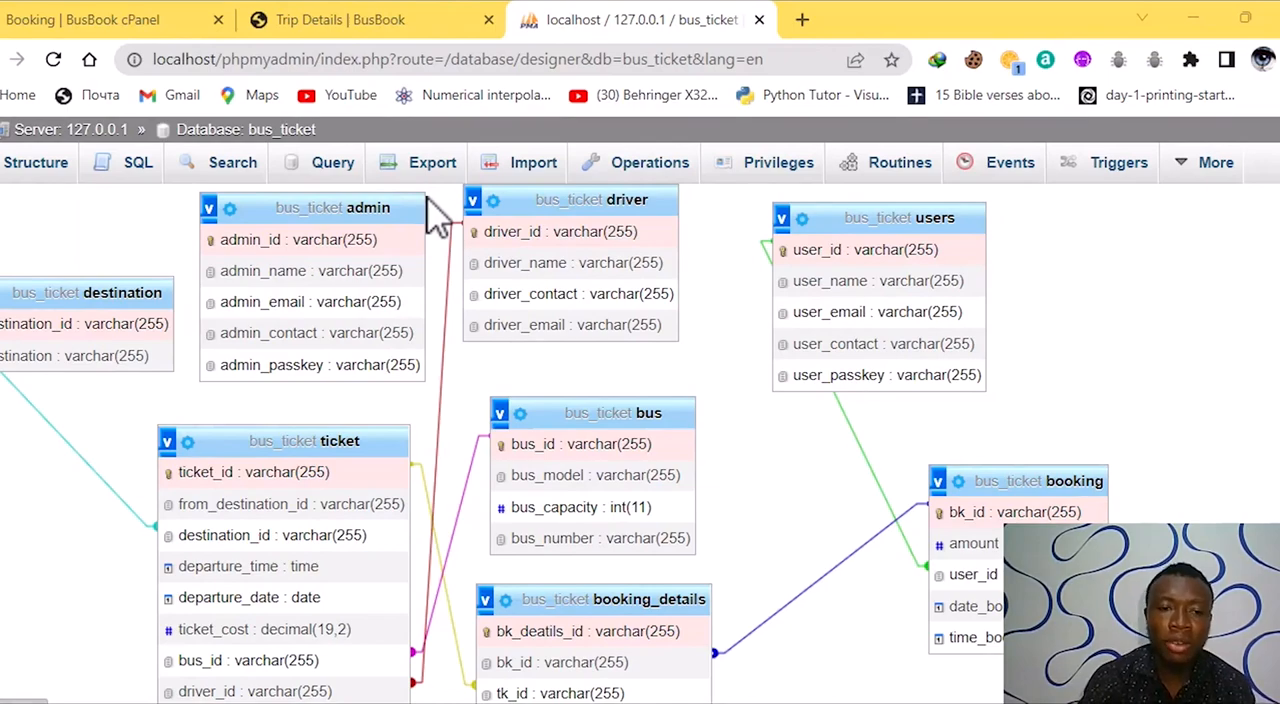
mouse_move(375, 208)
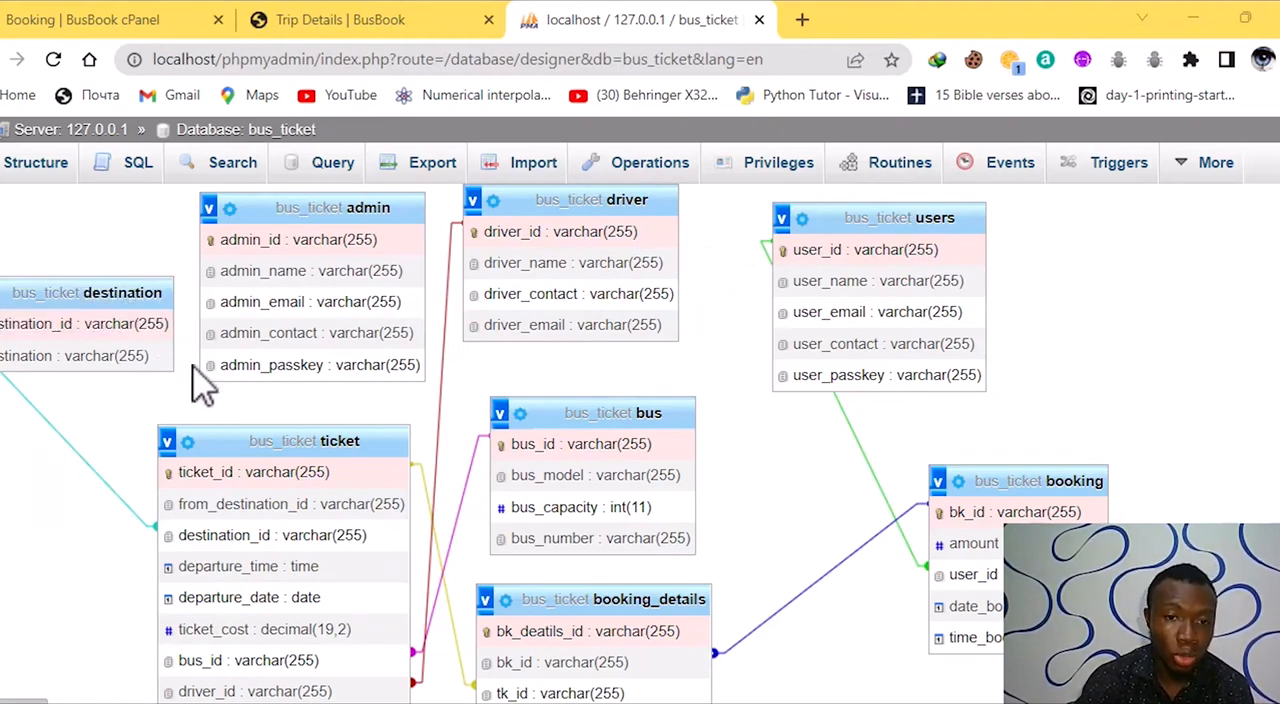
mouse_move(370, 445)
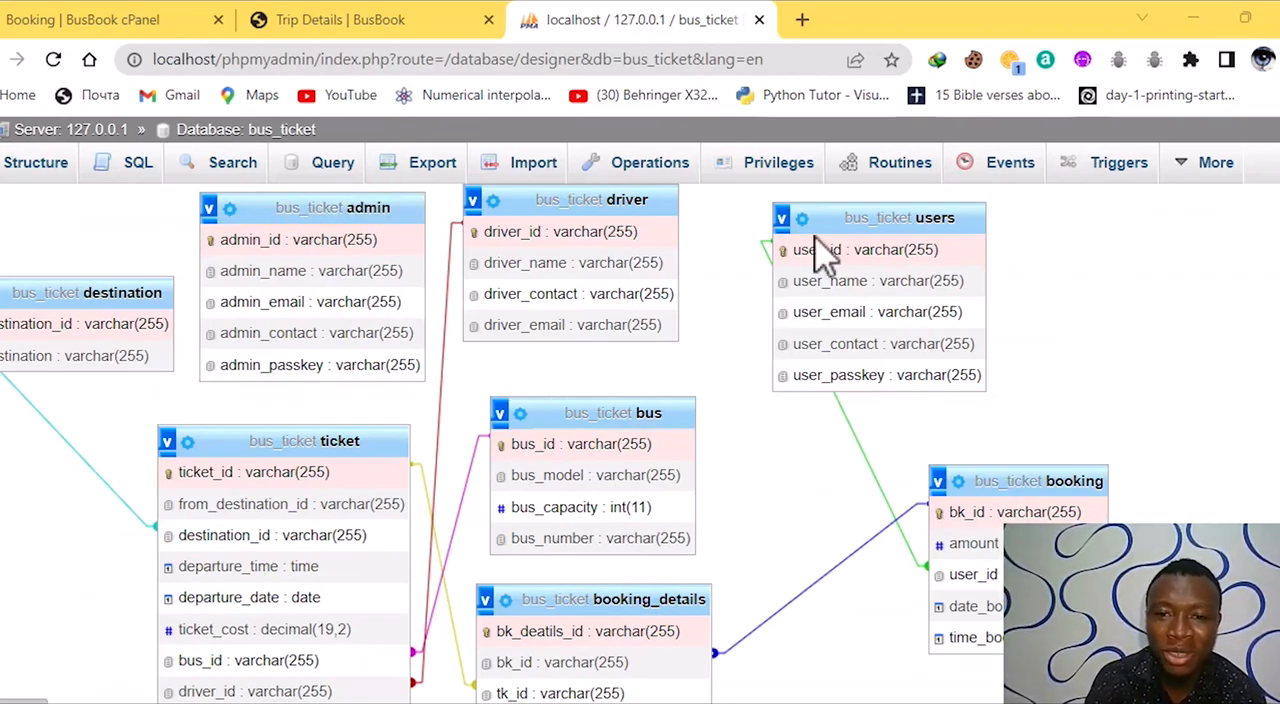
mouse_move(595, 240)
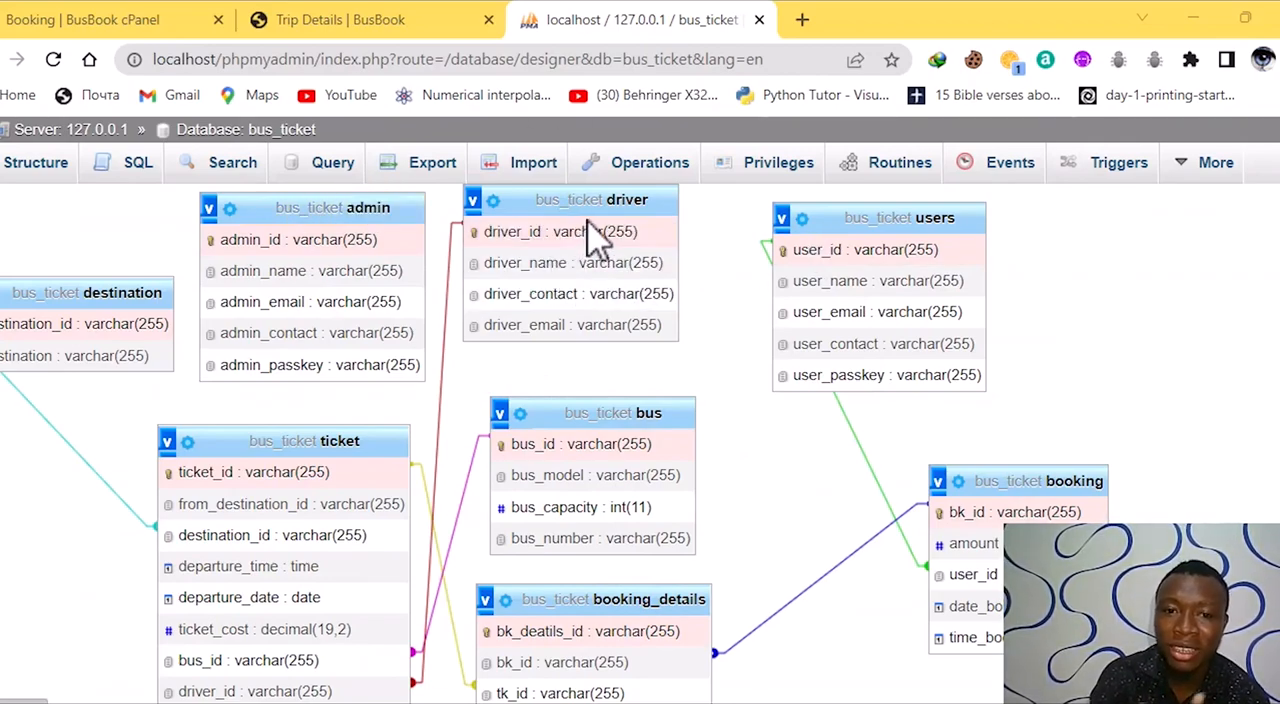
mouse_move(705, 215)
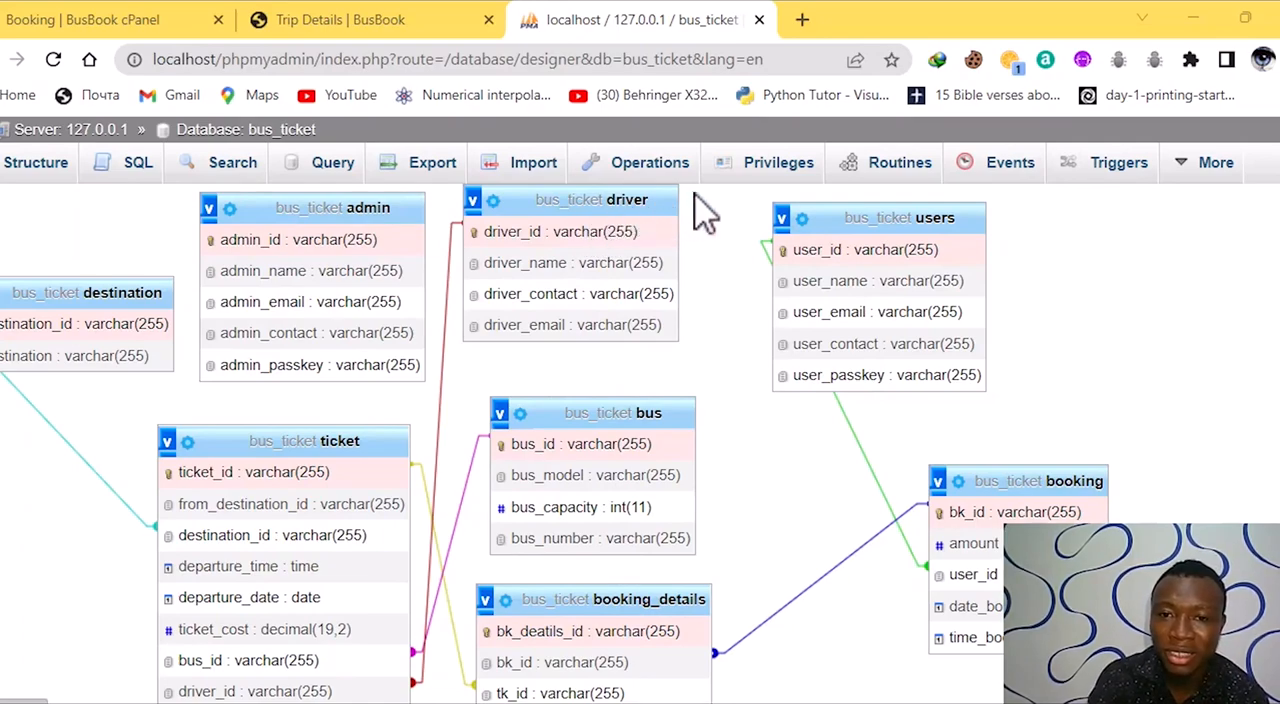
key(alt+tab)
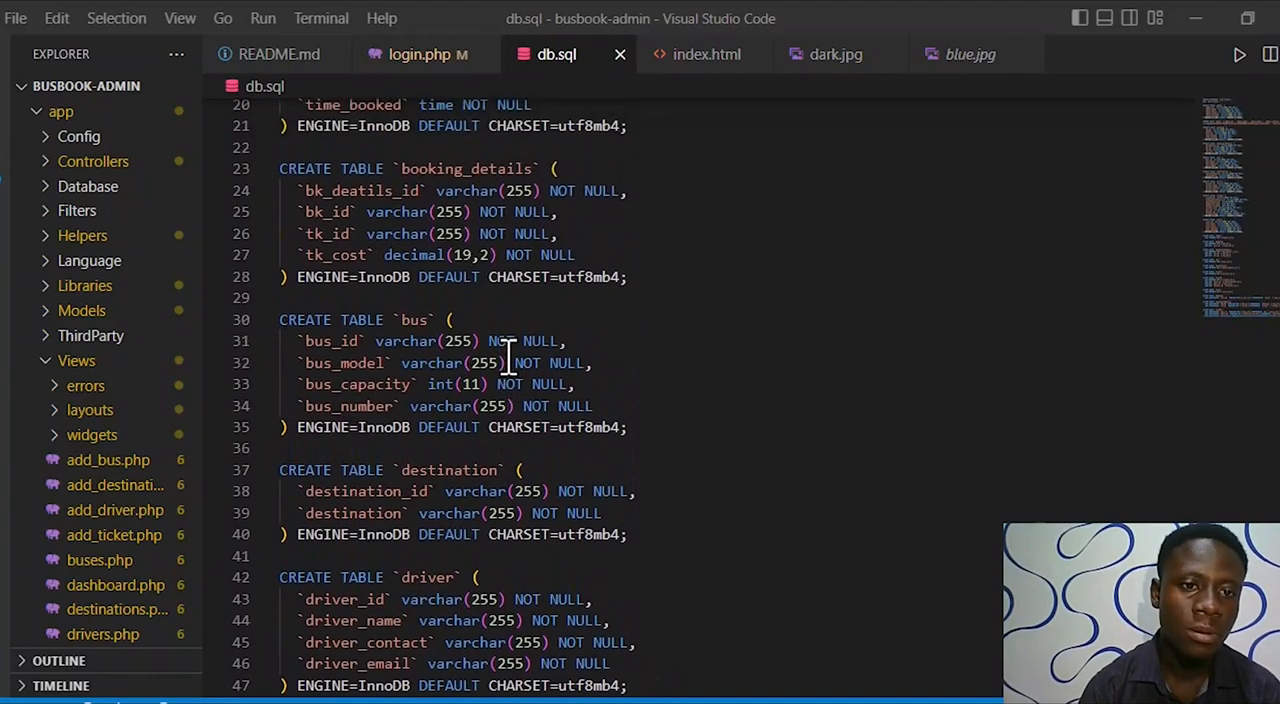
Scroll through db.sql's table definitions, then view index.html's 403 Forbidden page
scroll(down, 3)
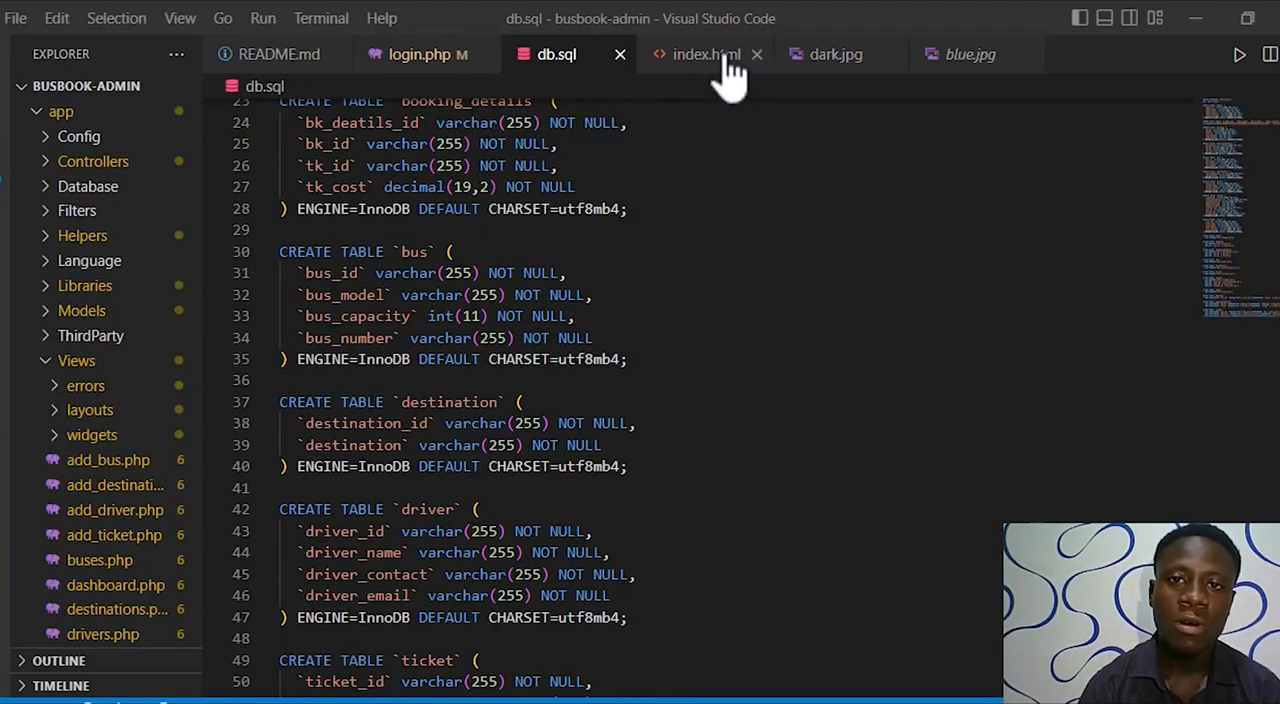
click(705, 54)
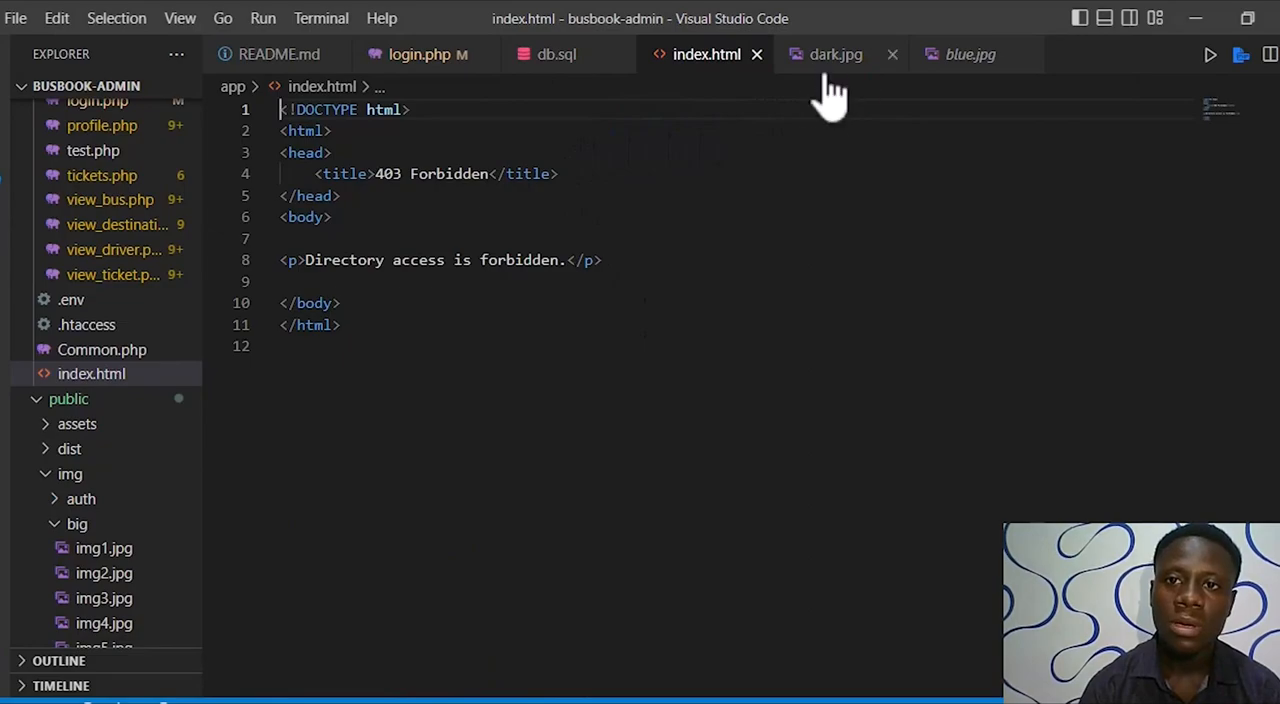
Preview the dark.jpg navbar image and browse the uploads/tickets destination images
click(835, 54)
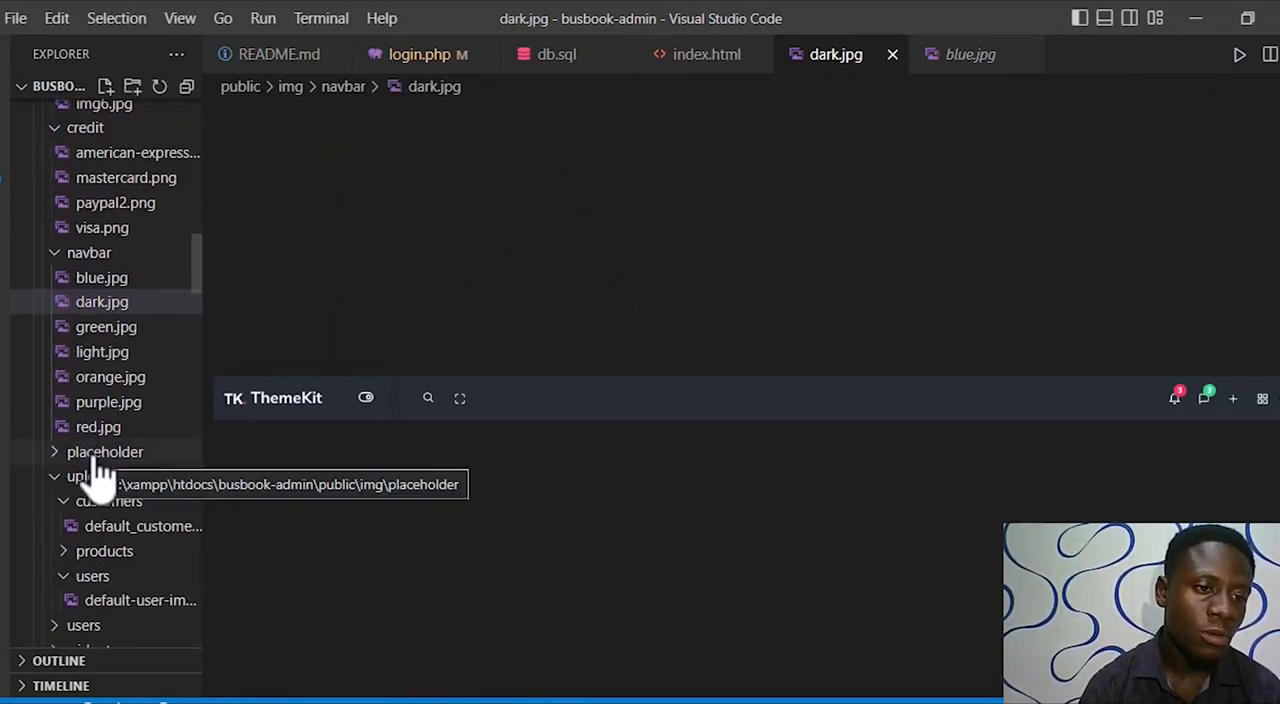
scroll(down, 3)
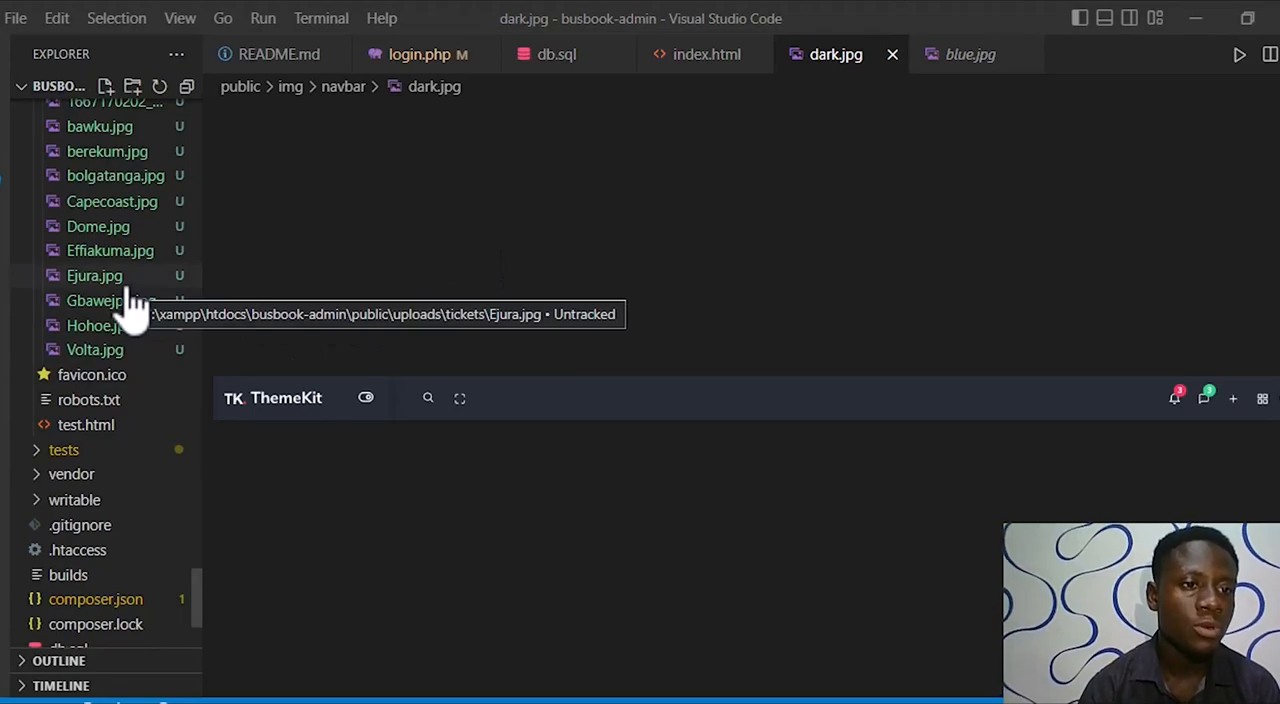
scroll(down, 3)
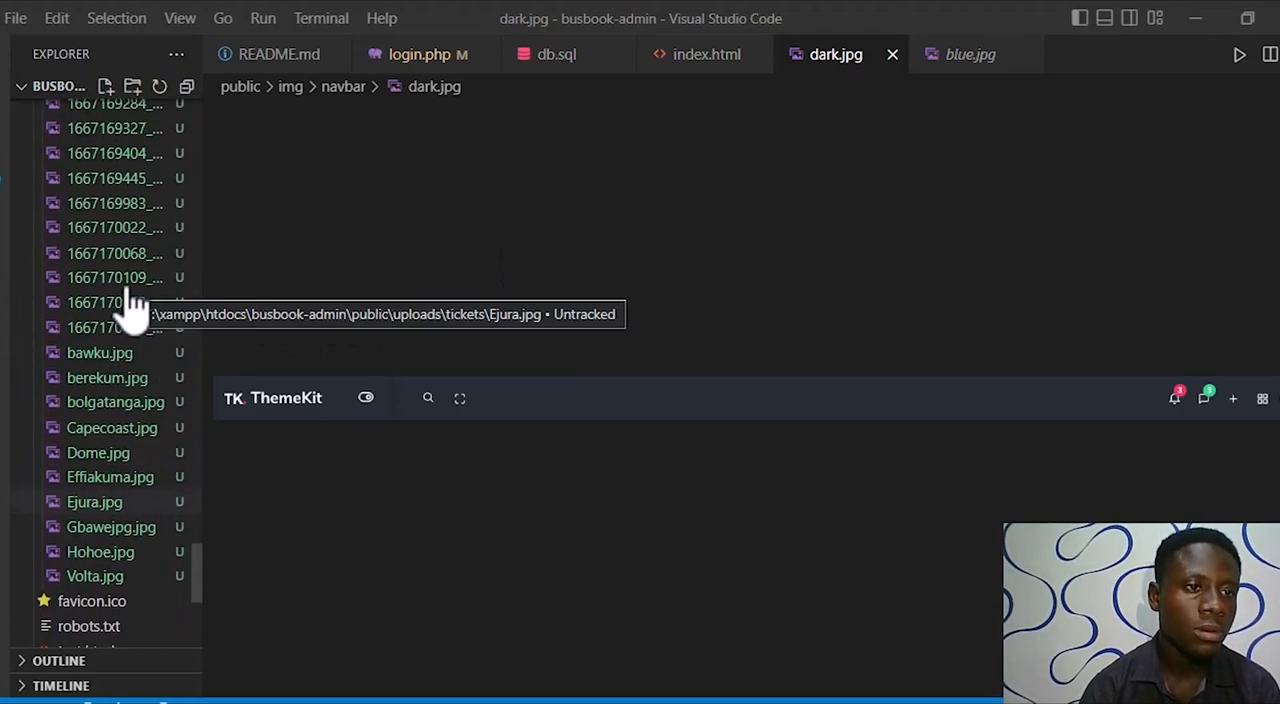
scroll(down, 3)
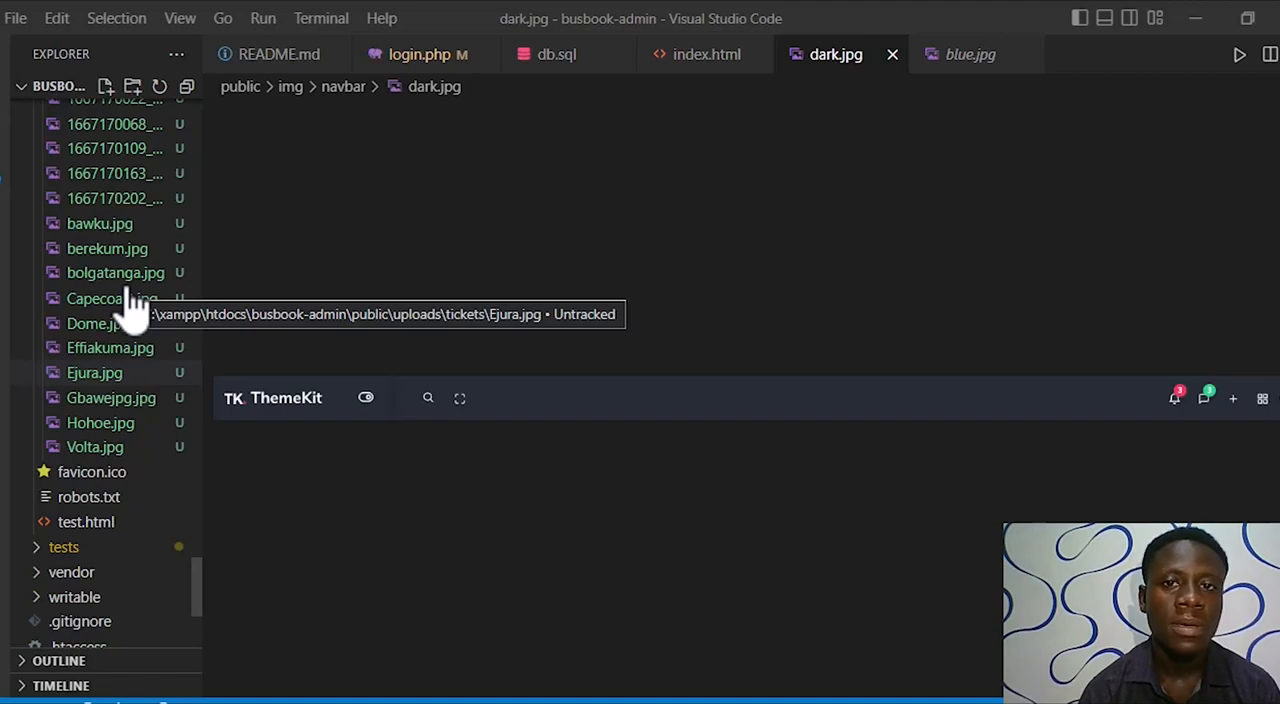
mouse_move(320, 305)
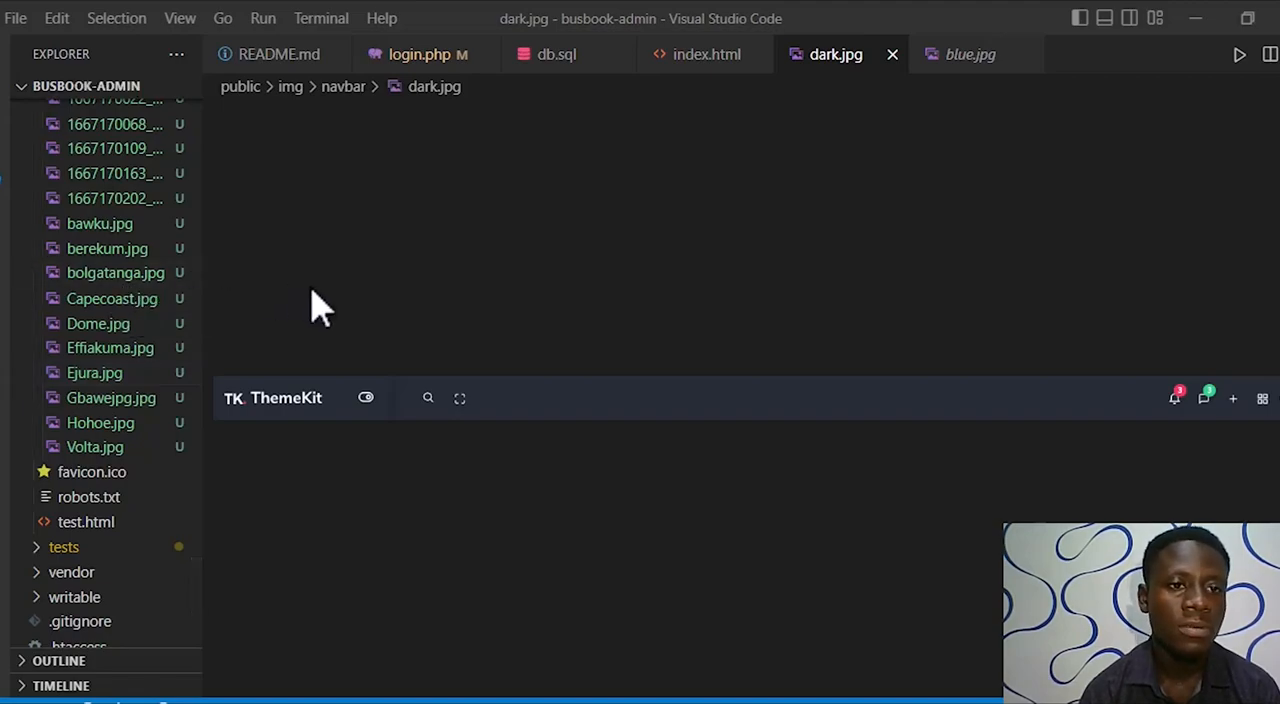